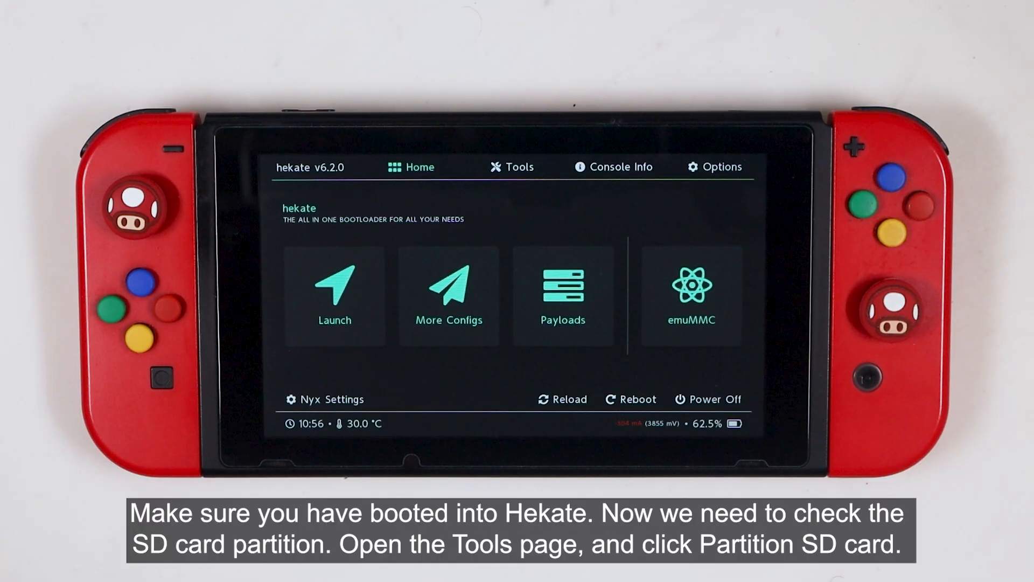
Step: Switch from hekate's Home screen to the Tools page with backup, partition and USB tools
{"action": "left_click", "coordinate": [513, 166]}
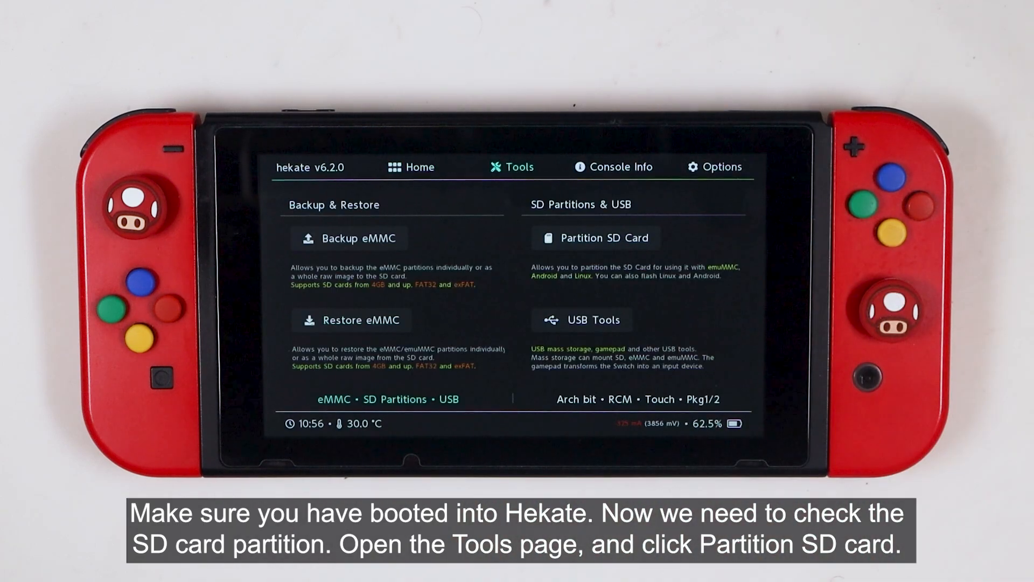
{"action": "left_click", "coordinate": [595, 237]}
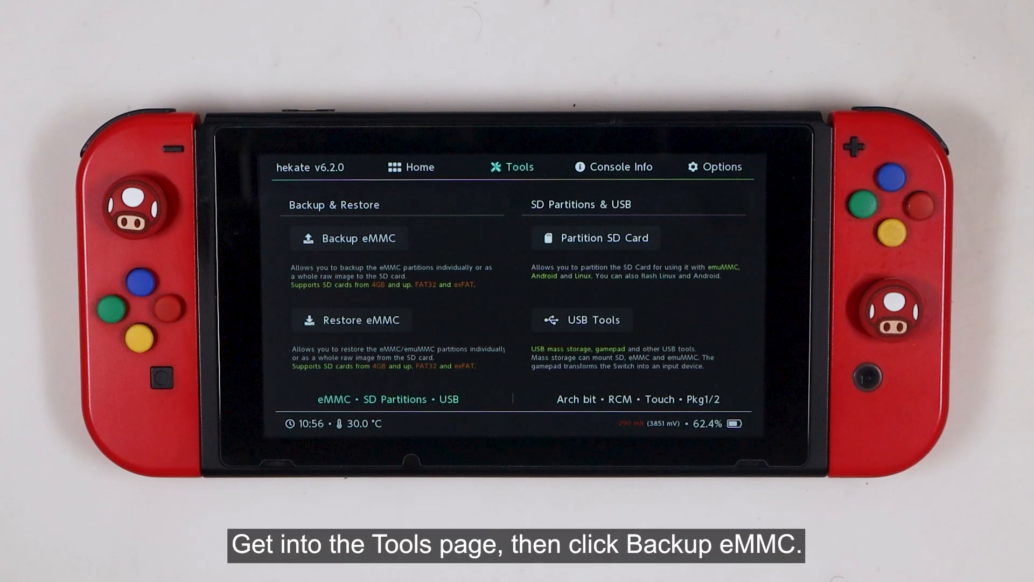
Step: In Backup eMMC, enable the SD emuMMC Raw Partition target for backups
{"action": "left_click", "coordinate": [349, 239]}
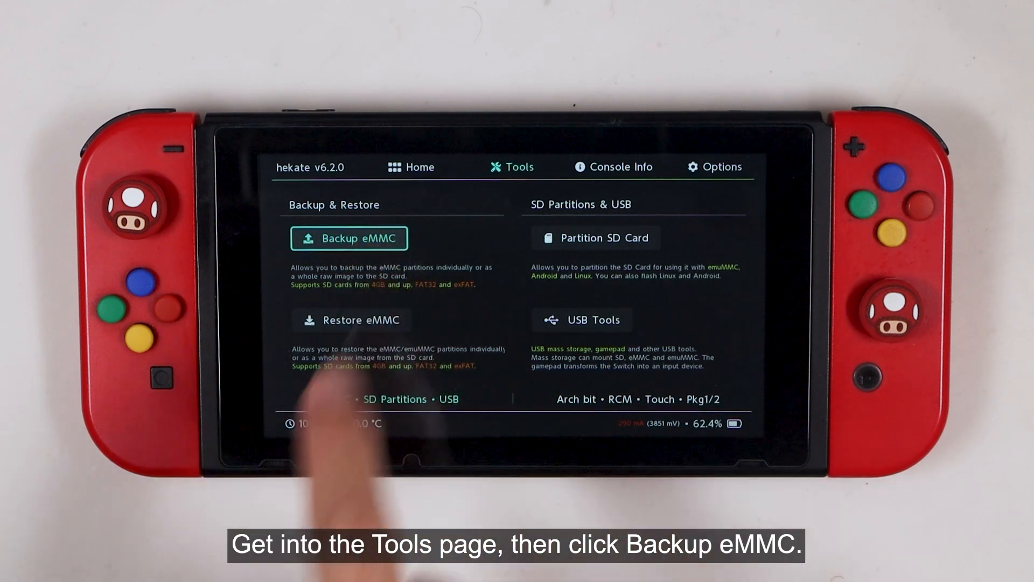
{"action": "left_click", "coordinate": [350, 238]}
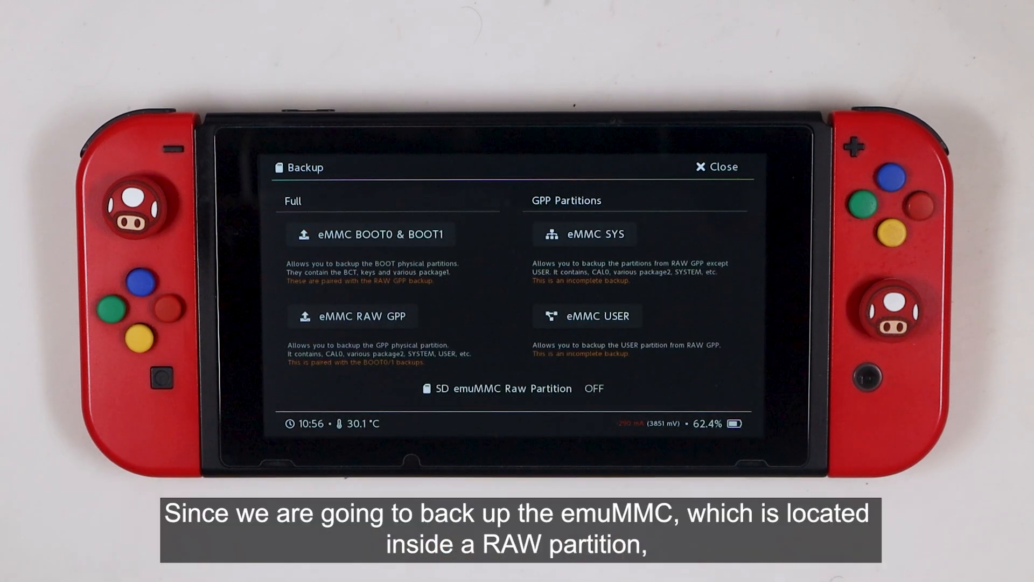
{"action": "left_click", "coordinate": [516, 389]}
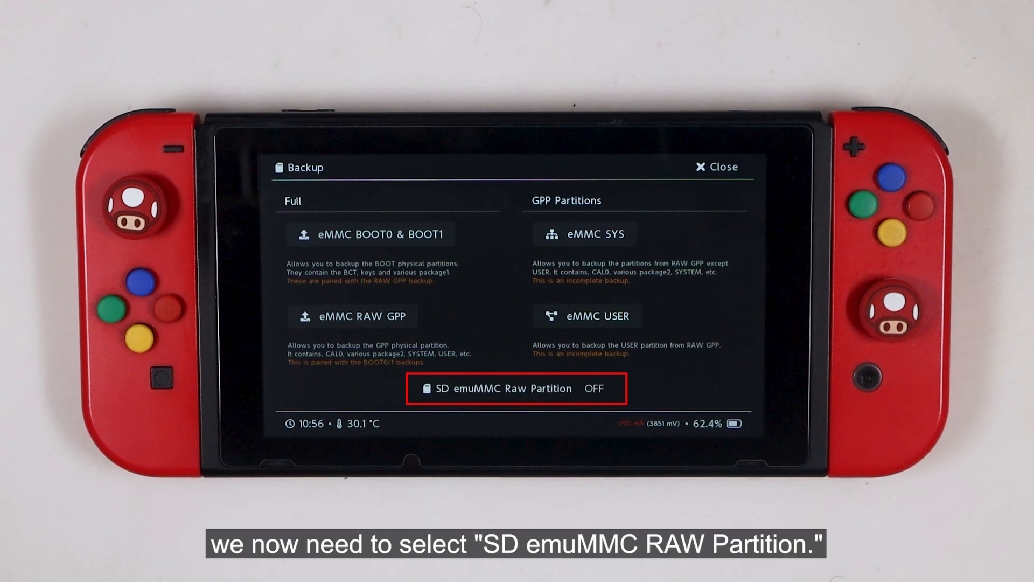
{"action": "left_click", "coordinate": [516, 388]}
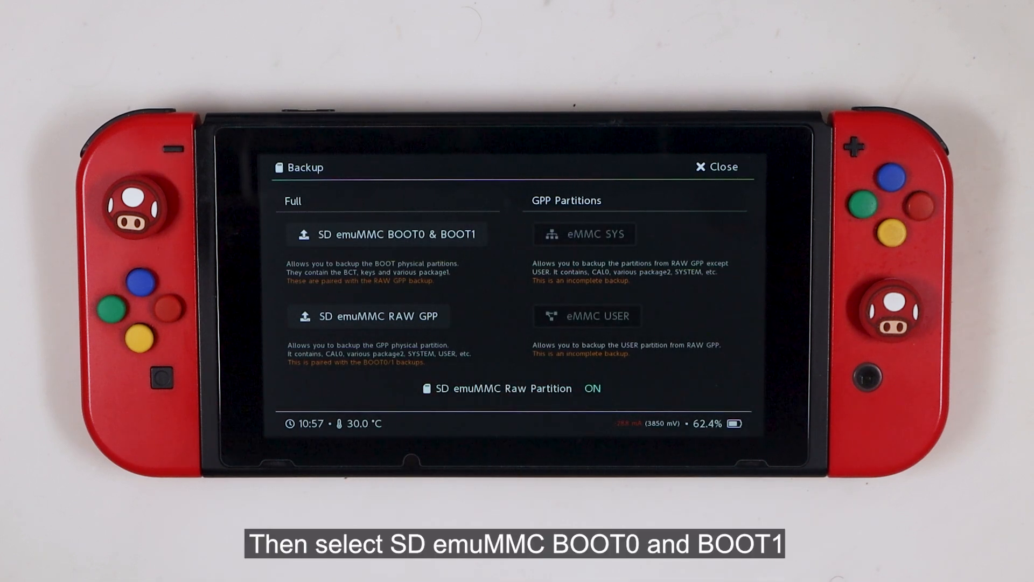
Step: Back up SD emuMMC BOOT0 & BOOT1, then start the SD emuMMC RAW GPP backup
{"action": "left_click", "coordinate": [386, 234]}
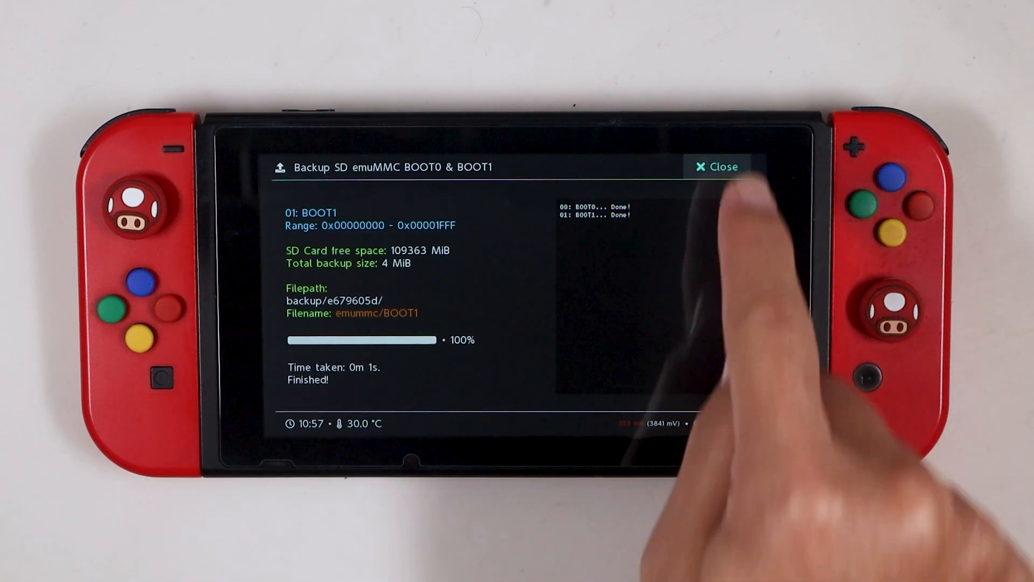
{"action": "left_click", "coordinate": [717, 167]}
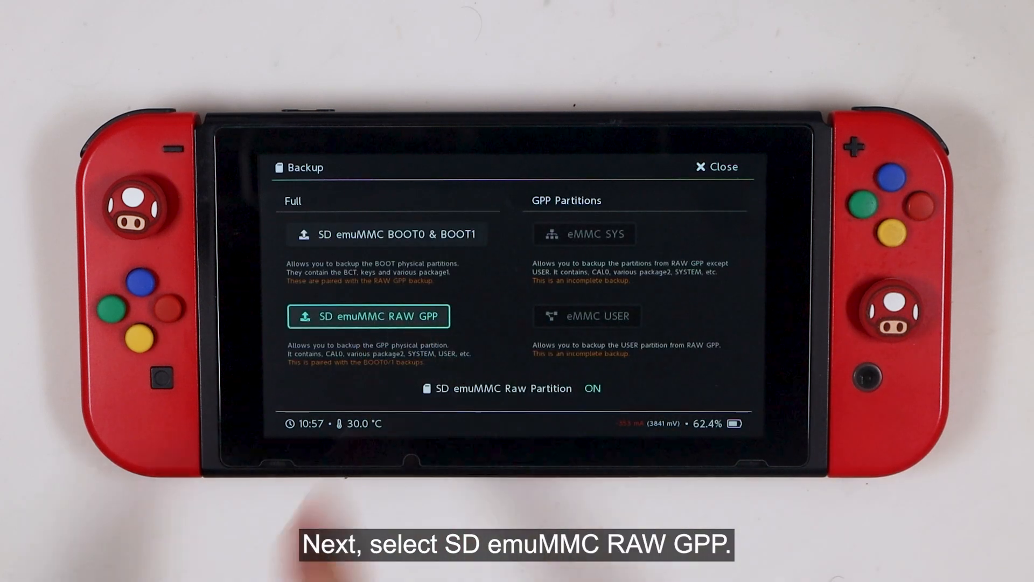
{"action": "left_click", "coordinate": [368, 316]}
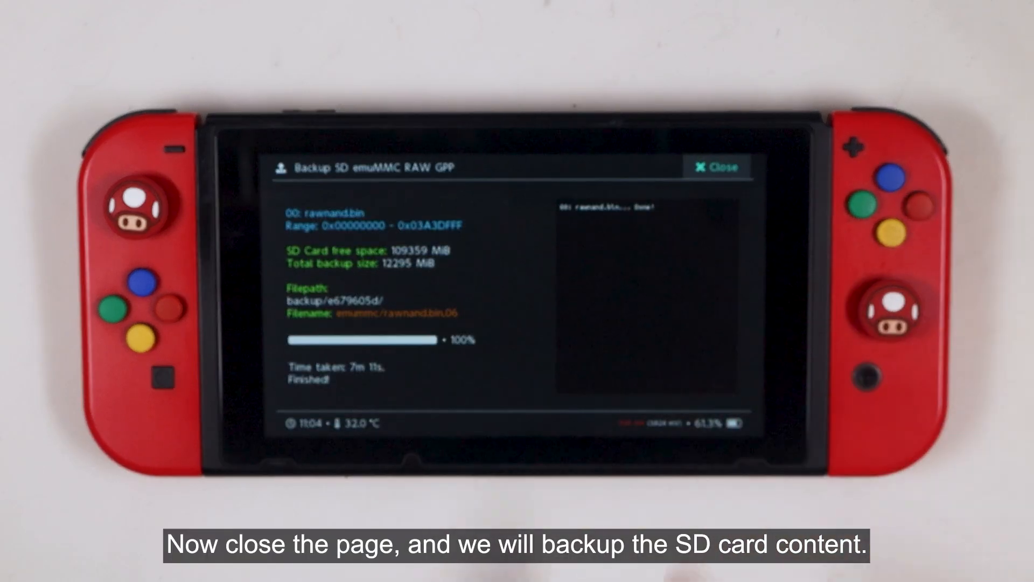
Step: After the RAW GPP backup, mount the SD card on the PC via USB Tools > SD Card
{"action": "left_click", "coordinate": [715, 166]}
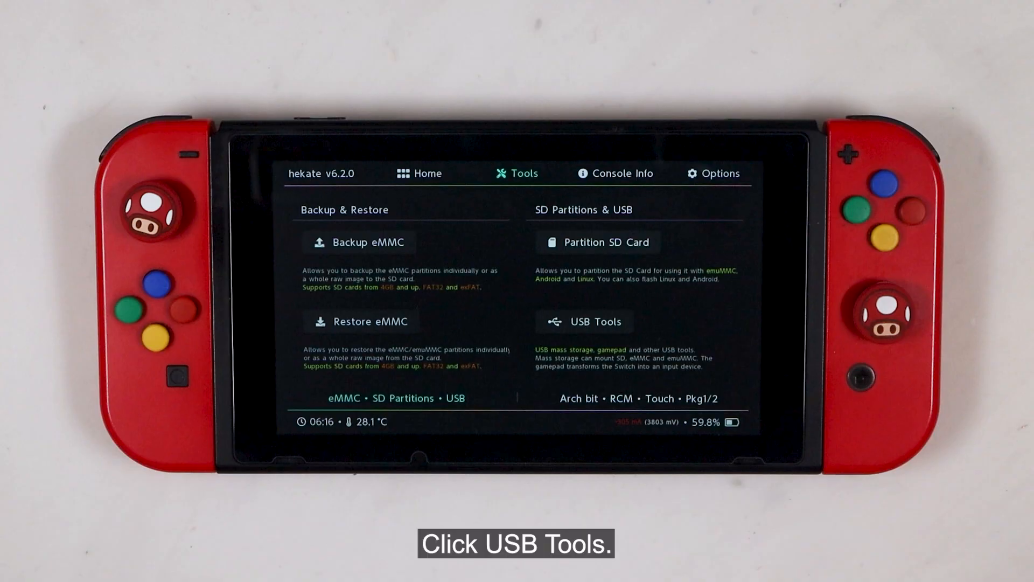
{"action": "left_click", "coordinate": [583, 323]}
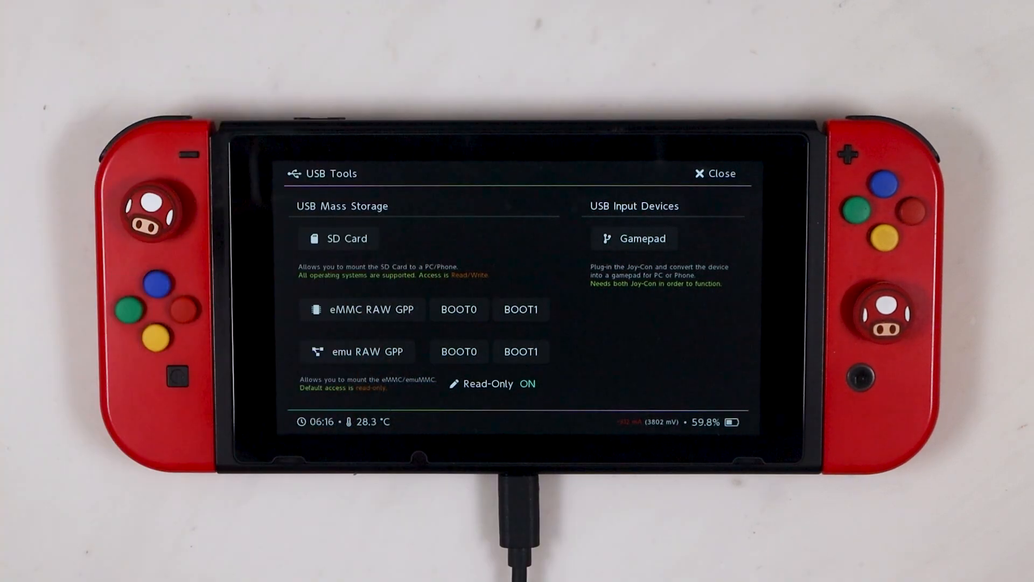
{"action": "left_click", "coordinate": [337, 238]}
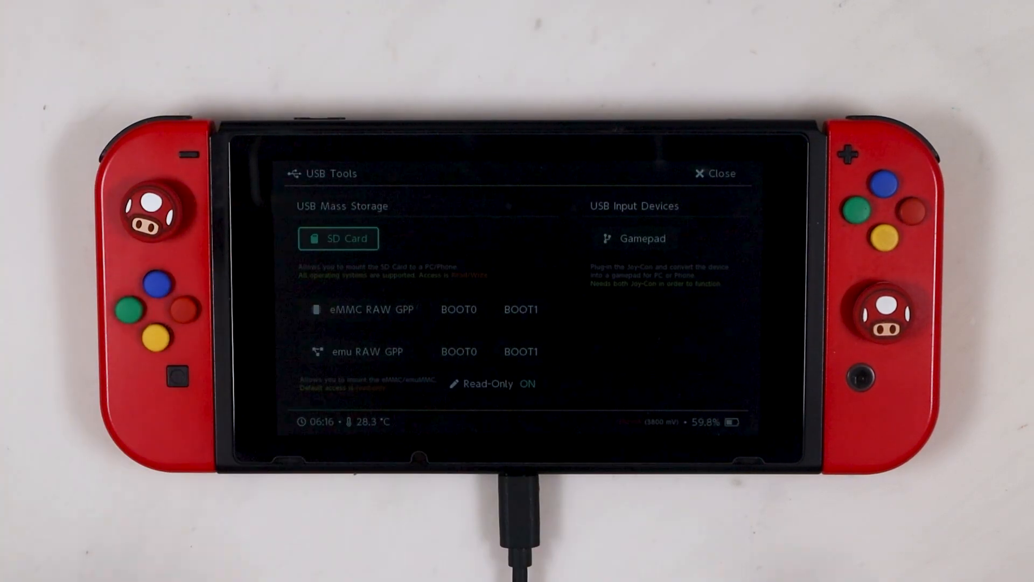
{"action": "left_click", "coordinate": [339, 238]}
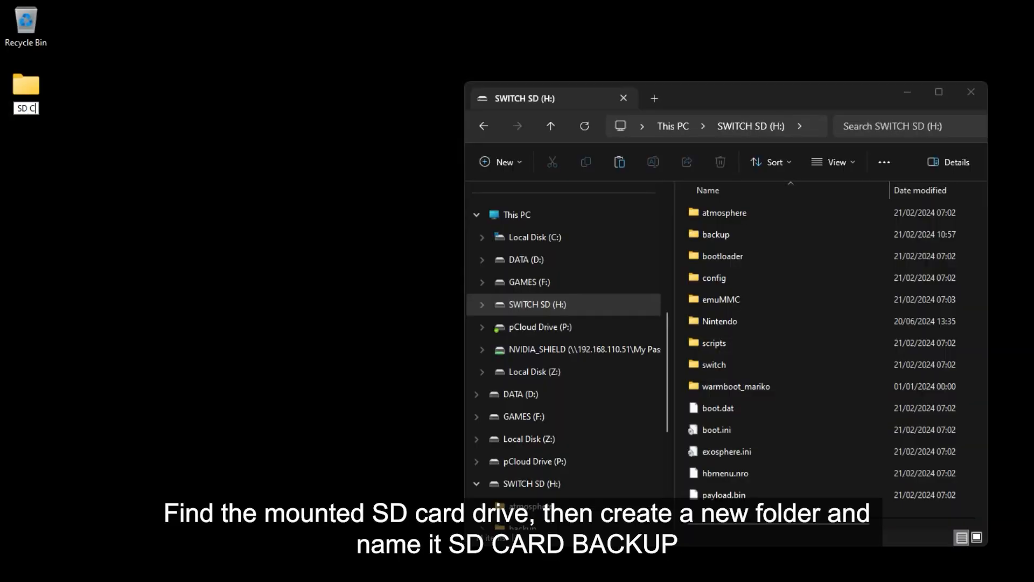
Step: Name the new desktop folder 'SD CARD BACKUP' for the Switch SD card's files
{"action": "type", "text": "SD CARD BACKUP"}
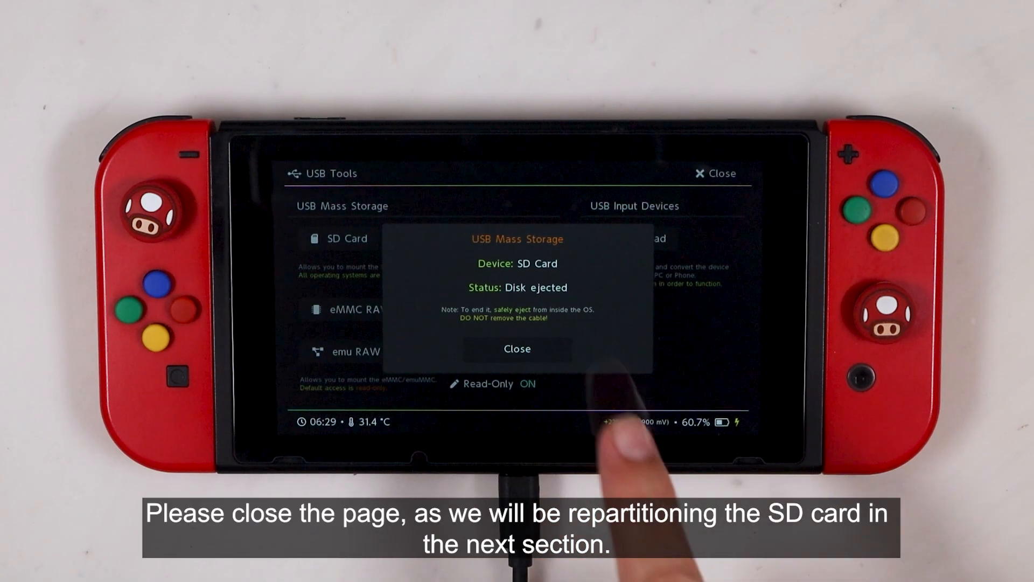
Step: Leave USB mass storage and USB Tools, then start Partition SD Card from the Tools page
{"action": "left_click", "coordinate": [517, 348]}
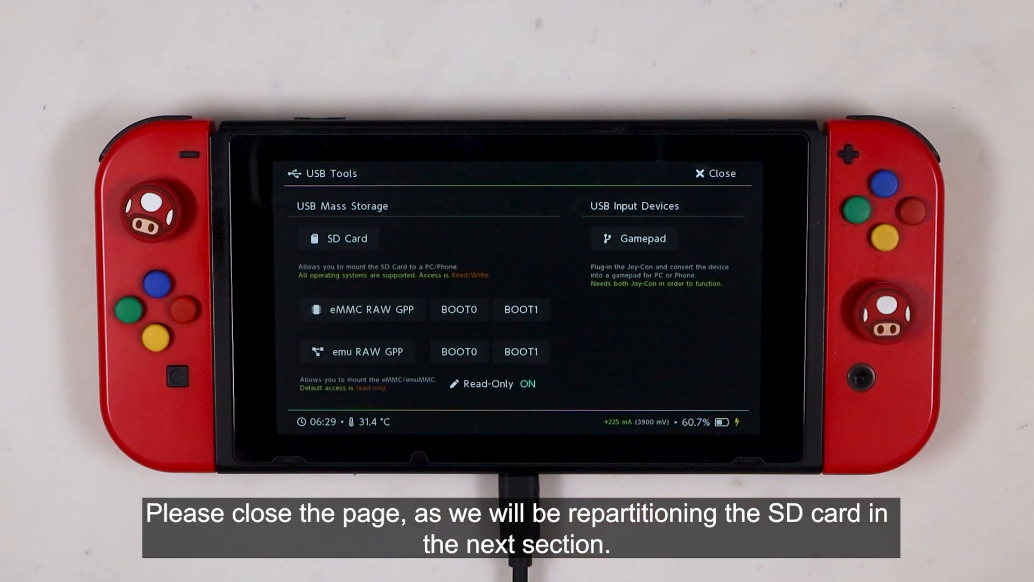
{"action": "left_click", "coordinate": [714, 173]}
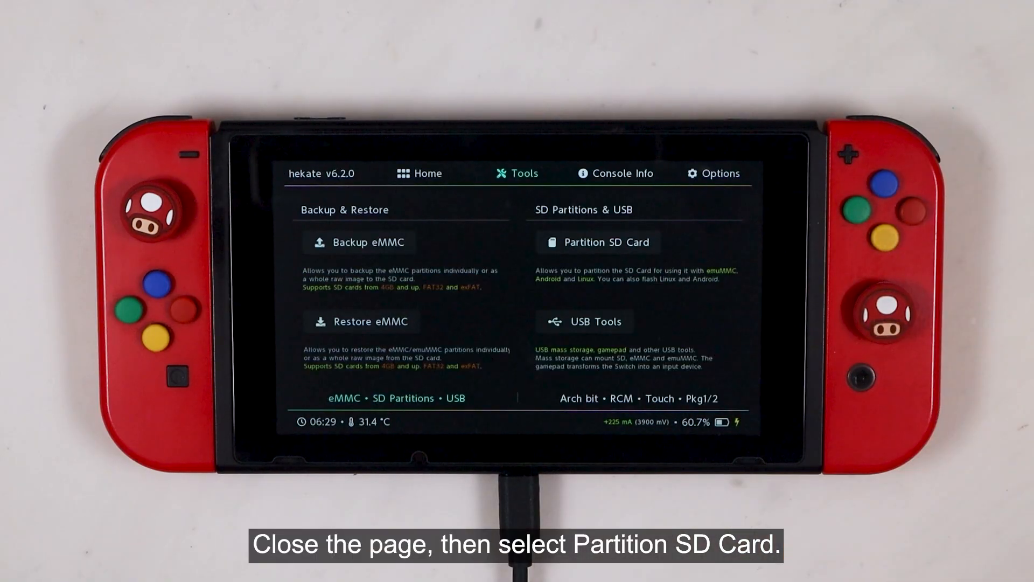
{"action": "left_click", "coordinate": [597, 243]}
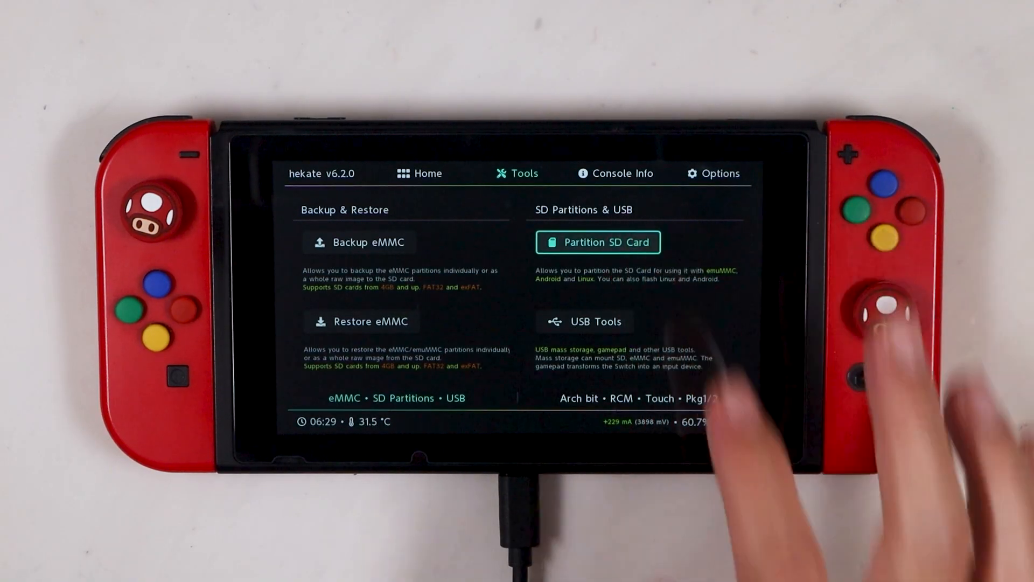
{"action": "left_click", "coordinate": [598, 243]}
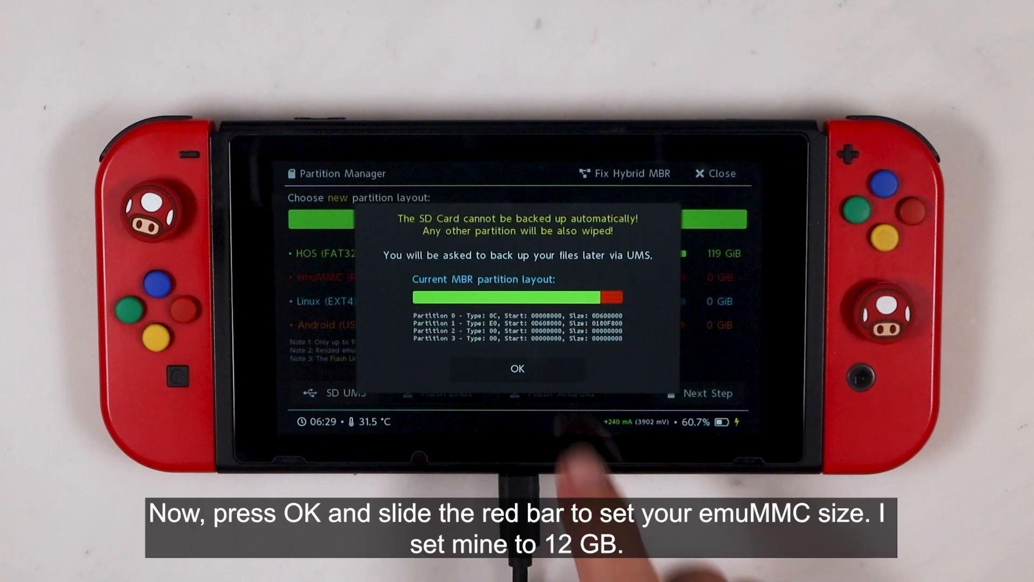
Step: Acknowledge the layout warning and size the partitions to 12 GiB emuMMC and 64 GiB Android
{"action": "left_click", "coordinate": [517, 368]}
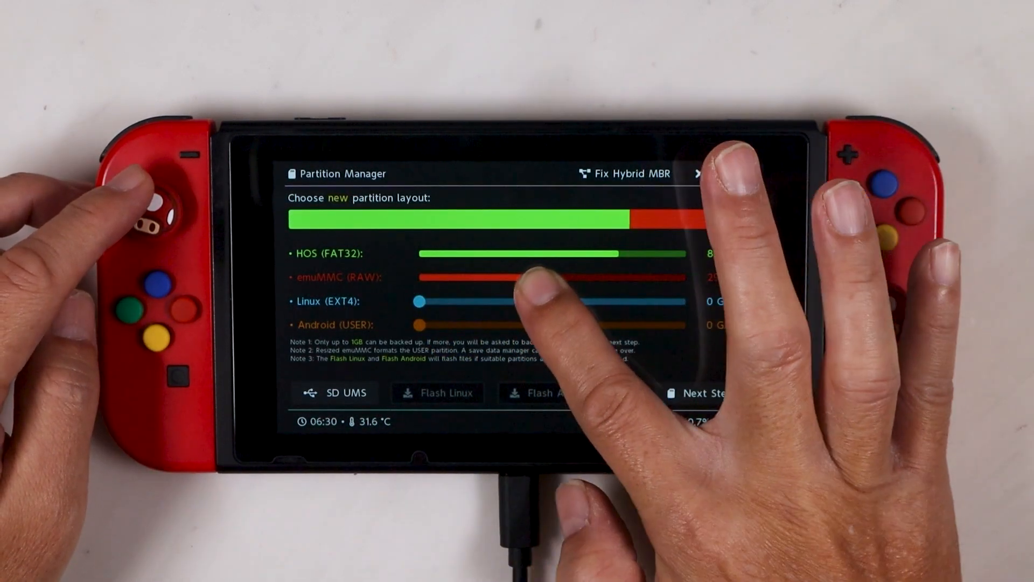
{"action": "left_click_drag", "start_coordinate": [418, 325], "coordinate": [467, 324]}
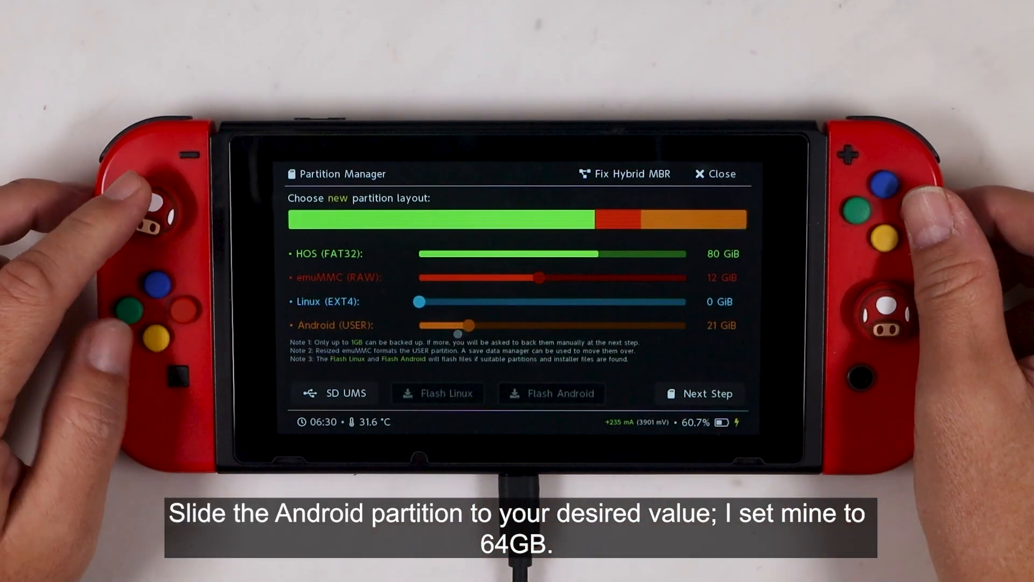
{"action": "left_click_drag", "start_coordinate": [469, 324], "coordinate": [525, 324]}
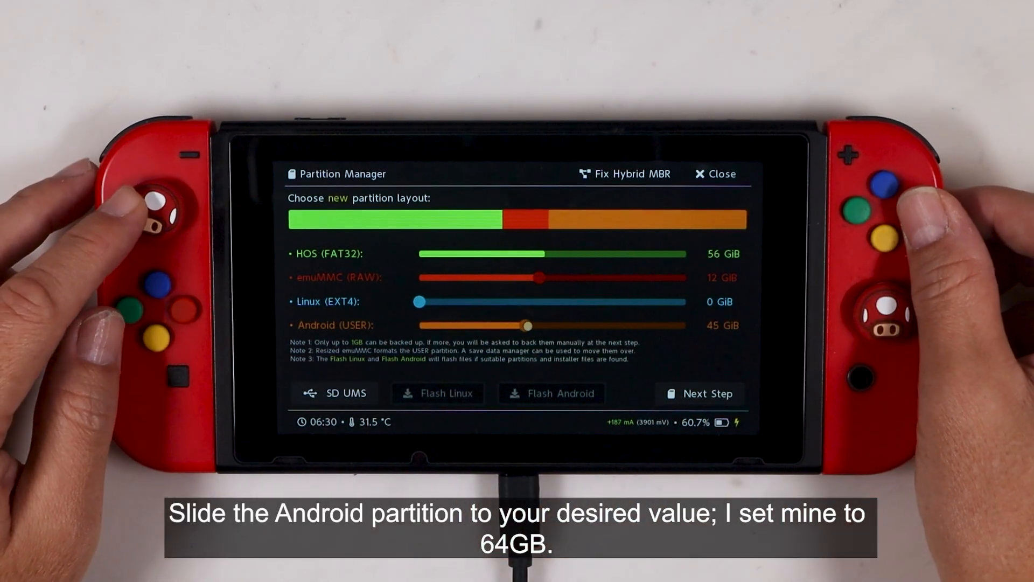
{"action": "left_click_drag", "start_coordinate": [525, 324], "coordinate": [571, 324]}
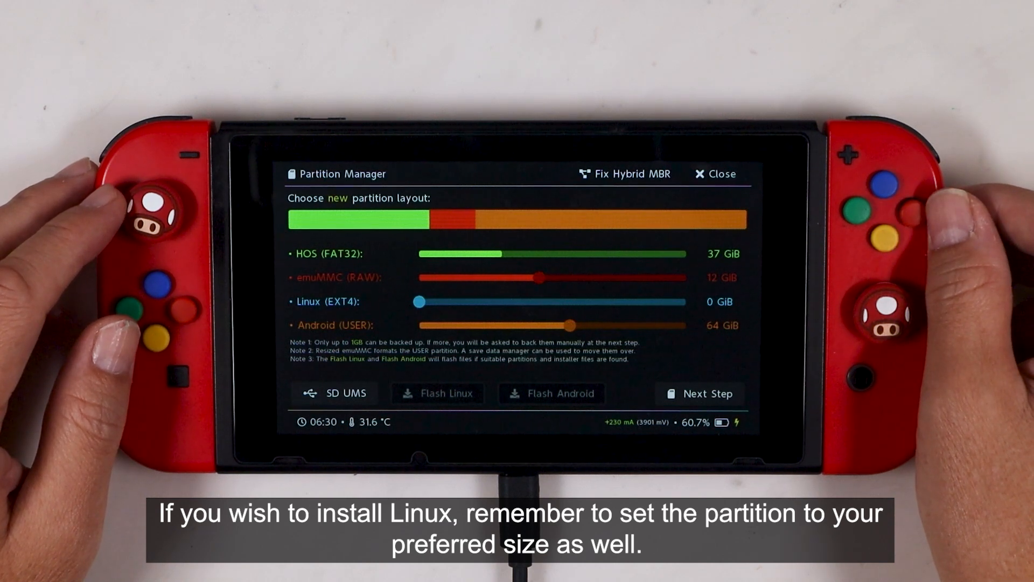
Step: Choose the Dynamic Android 13+ scheme, start partitioning and confirm the wipe with POWER
{"action": "left_click", "coordinate": [699, 393]}
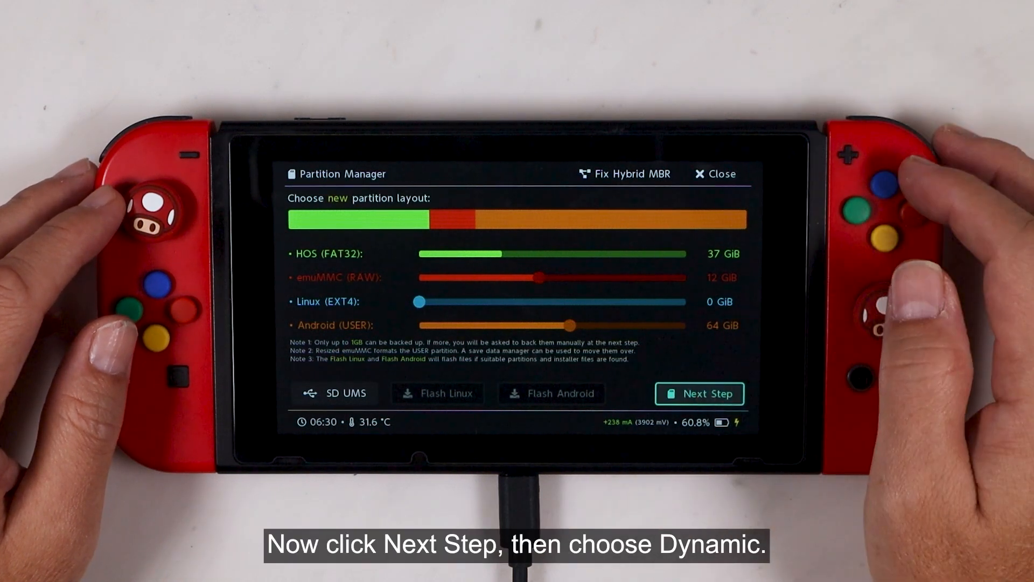
{"action": "left_click", "coordinate": [701, 393]}
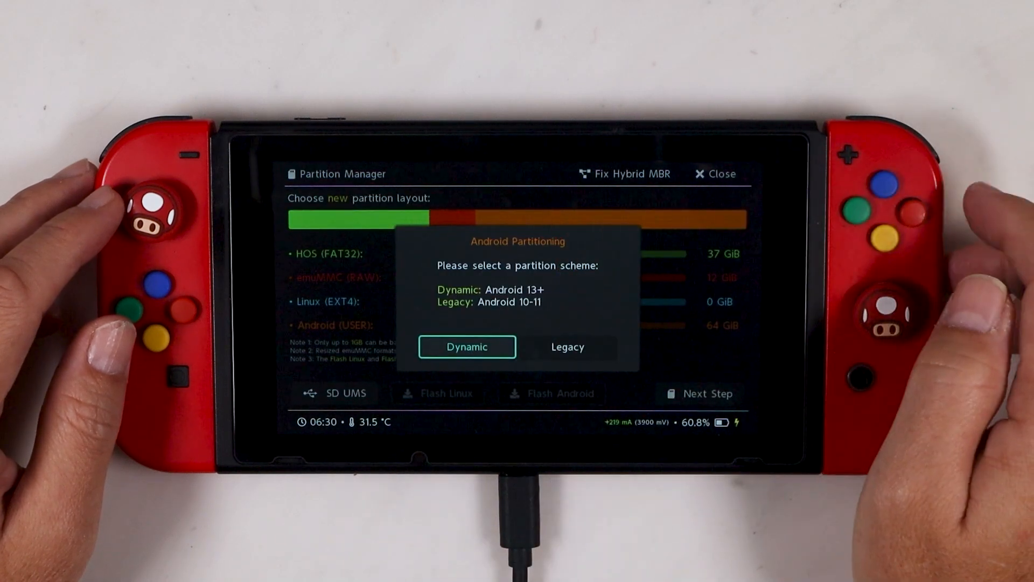
{"action": "left_click", "coordinate": [467, 346]}
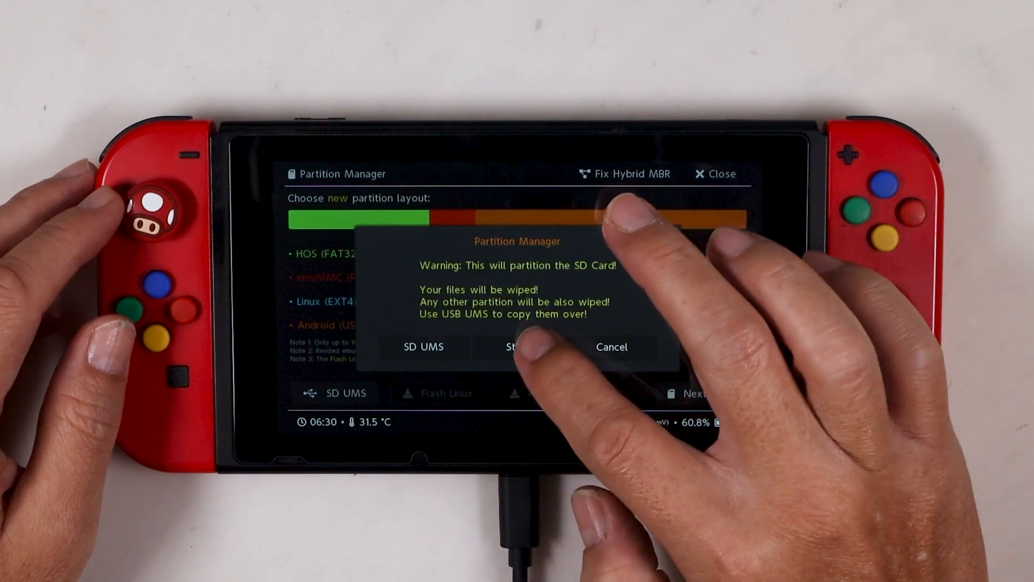
{"action": "left_click", "coordinate": [516, 346]}
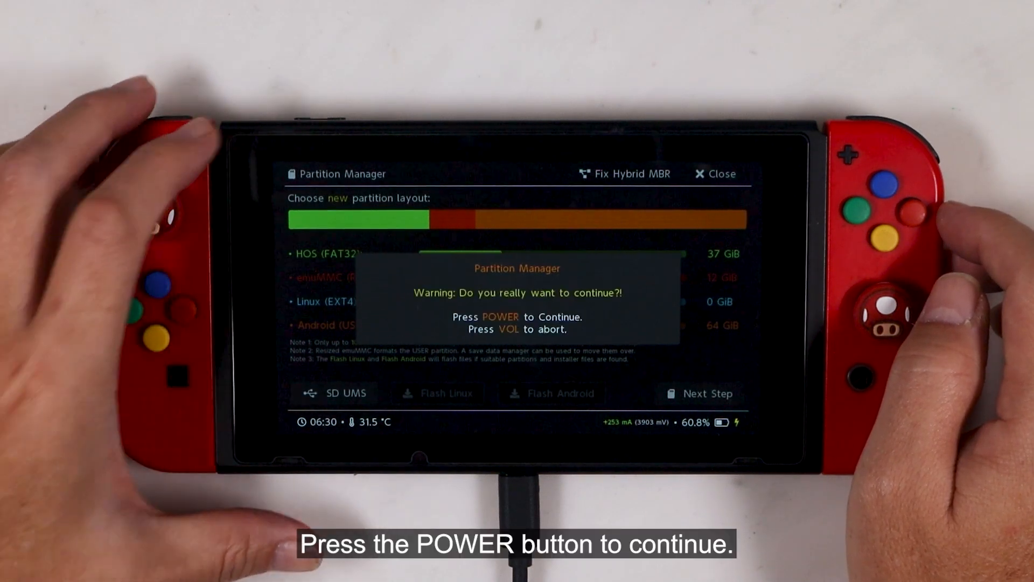
{"action": "key", "text": "power"}
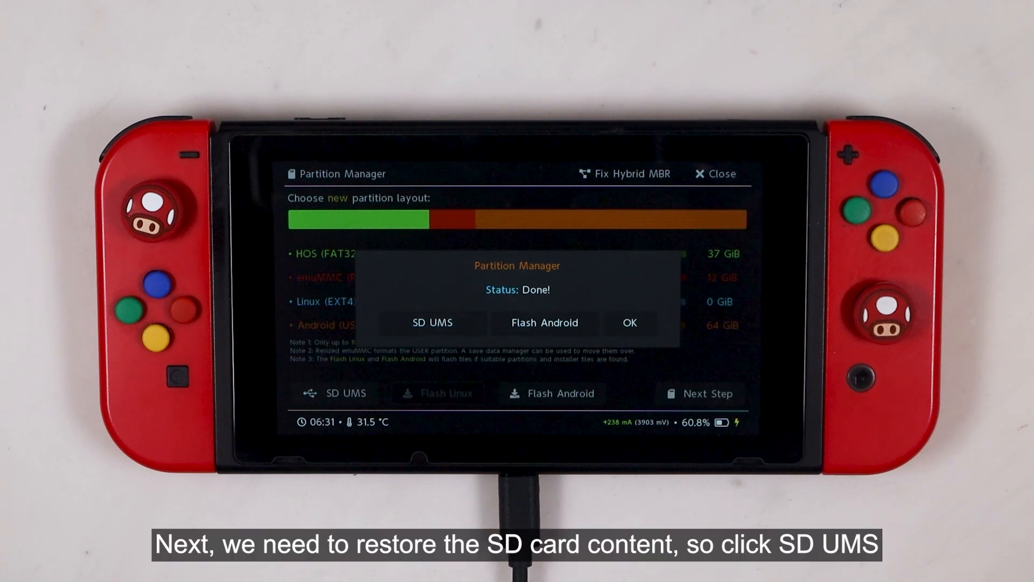
Step: From the Status: Done dialog, share the repartitioned SD card with the PC via SD UMS
{"action": "left_click", "coordinate": [432, 322]}
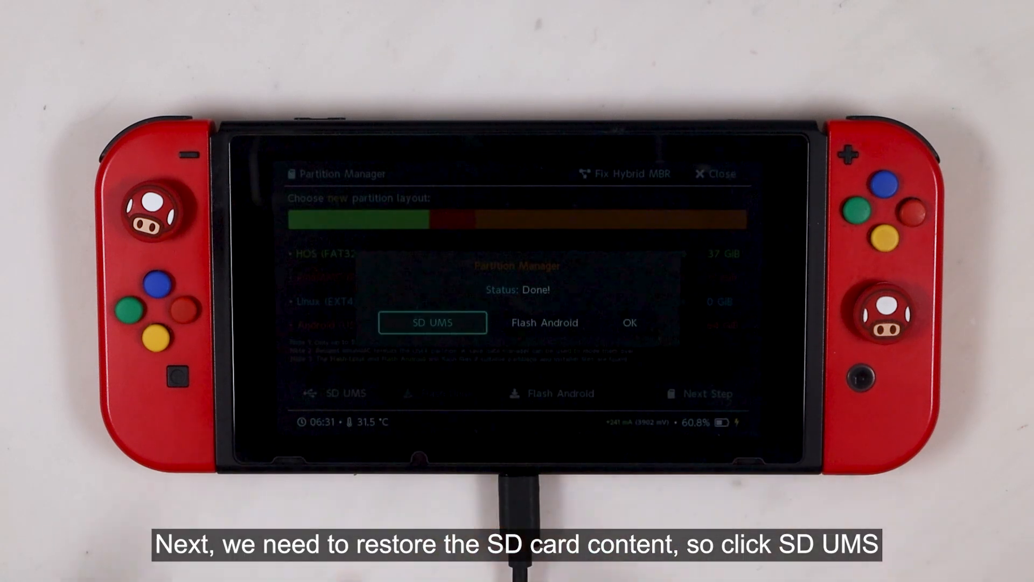
{"action": "left_click", "coordinate": [432, 322]}
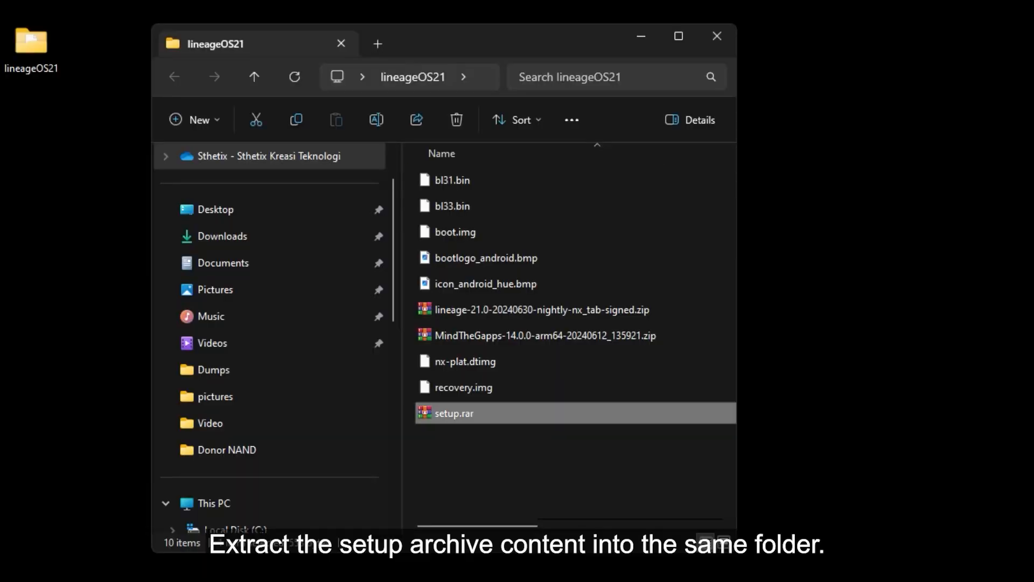
Step: Run setup.bat from setup.rar and let the script sort the lineageOS21 files
{"action": "double_click", "coordinate": [453, 413]}
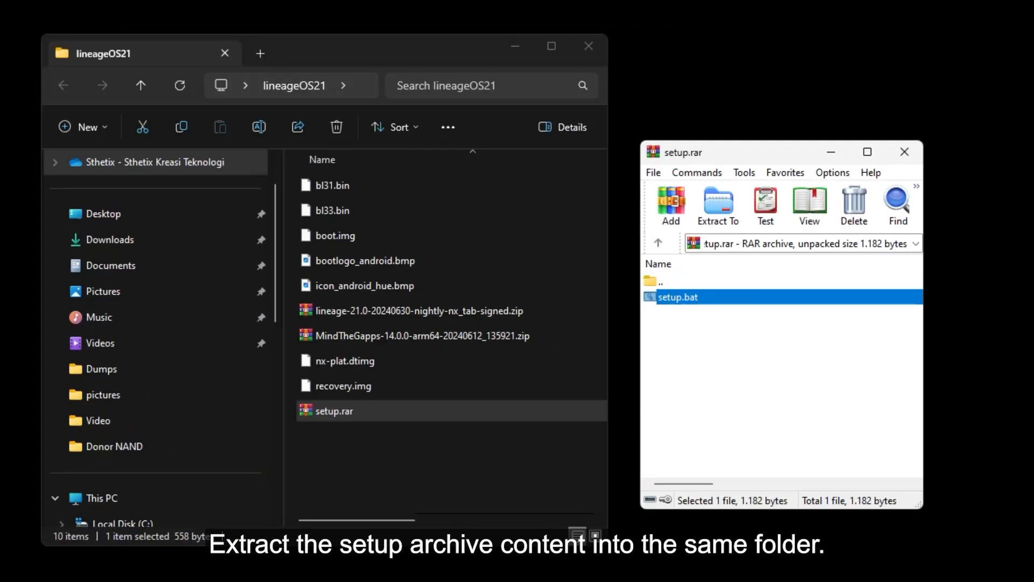
{"action": "double_click", "coordinate": [677, 298]}
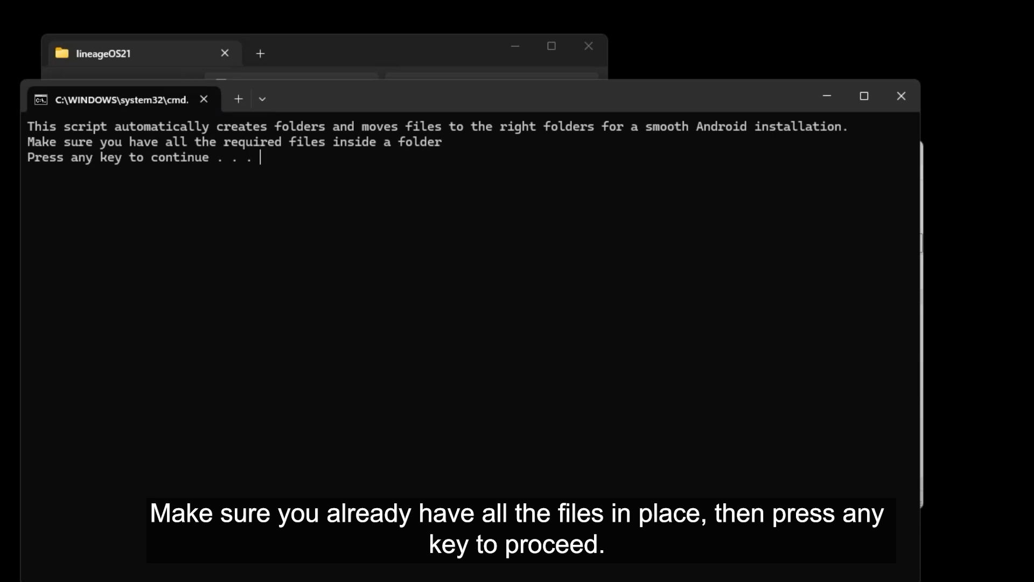
{"action": "key", "text": "enter"}
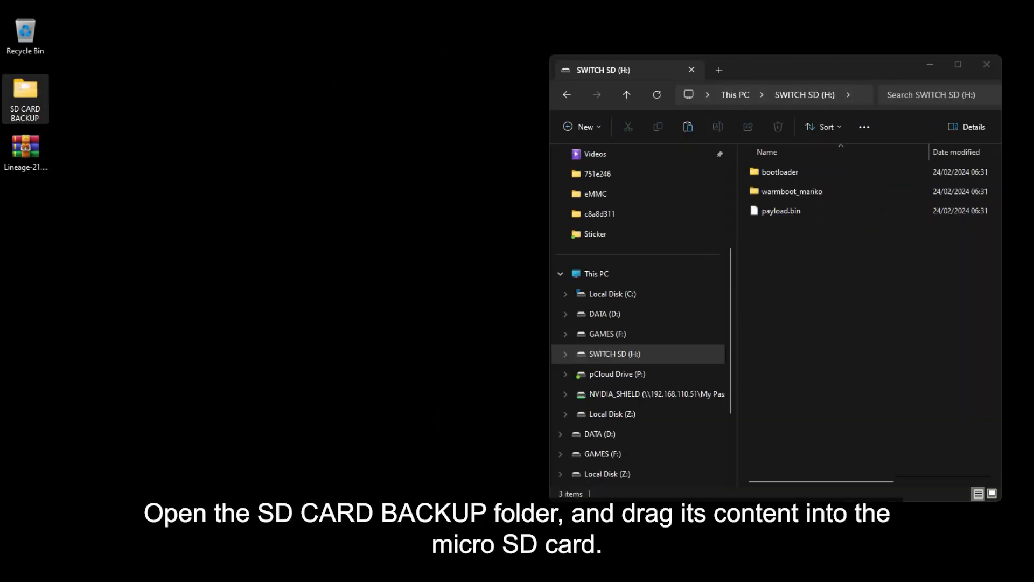
Step: Copy all SD CARD BACKUP contents onto SWITCH SD (H:), then open Lineage-21.0-Android-Tablet.zip
{"action": "double_click", "coordinate": [25, 95]}
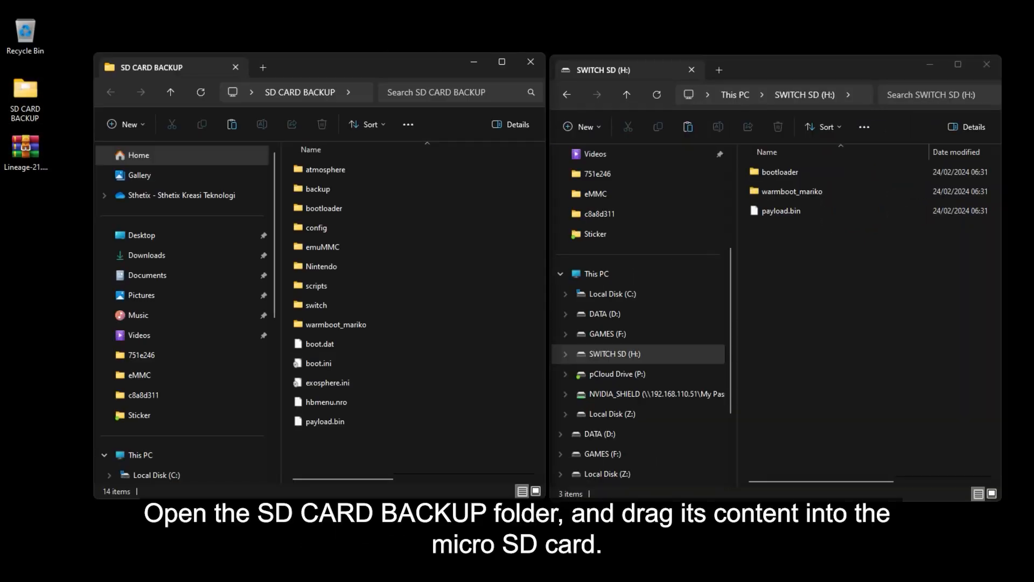
{"action": "left_click_drag", "start_coordinate": [324, 169], "coordinate": [845, 267]}
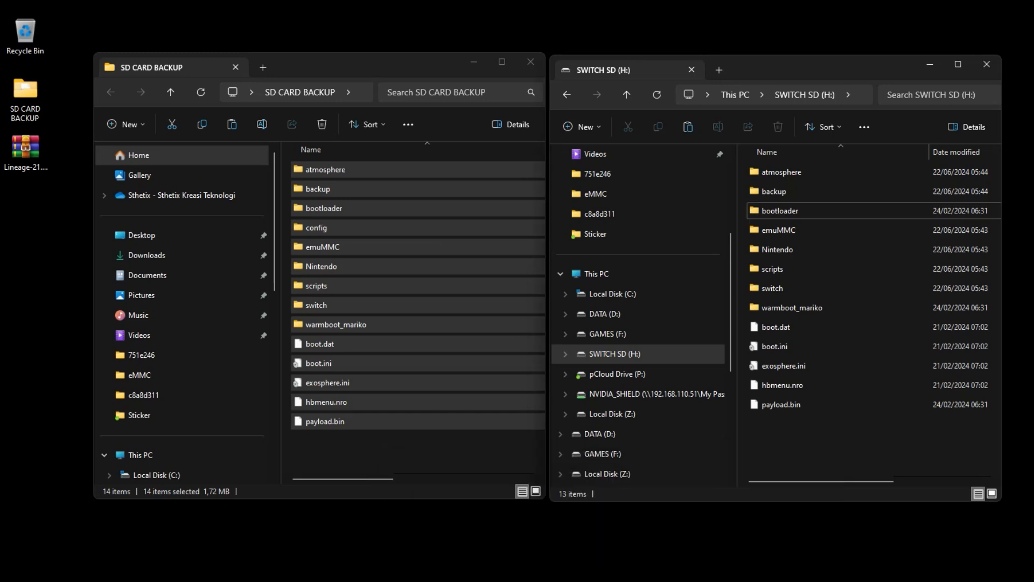
{"action": "left_click", "coordinate": [530, 61]}
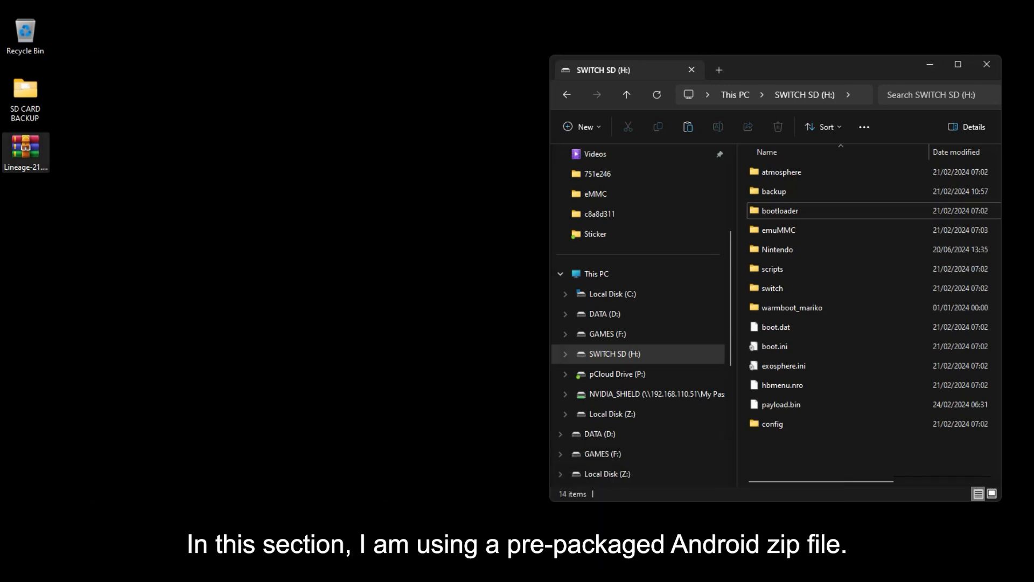
{"action": "double_click", "coordinate": [25, 147]}
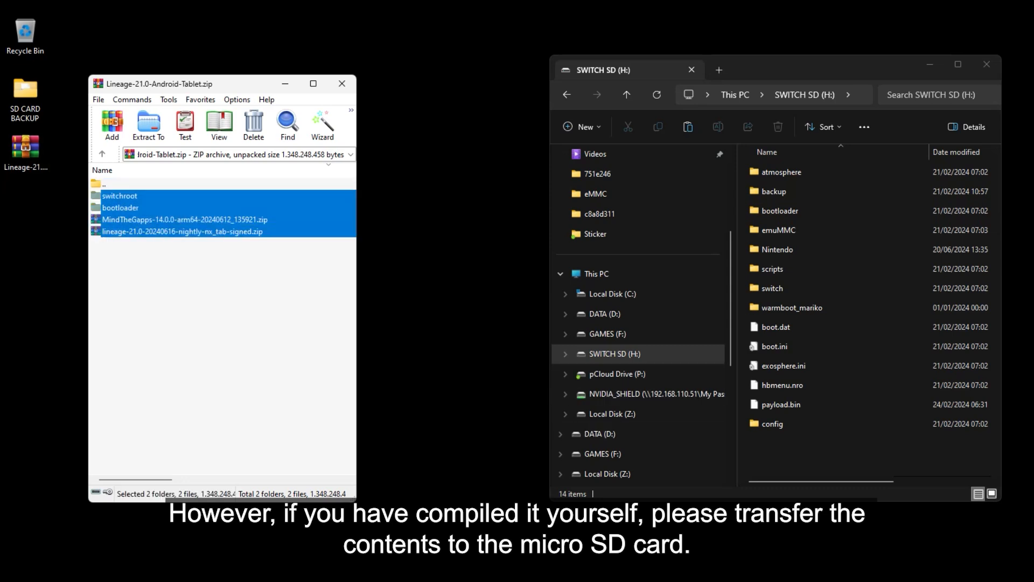
Step: Drag switchroot, bootloader and the LineageOS and MindTheGapps zips onto SWITCH SD (H:)
{"action": "left_click", "coordinate": [148, 124]}
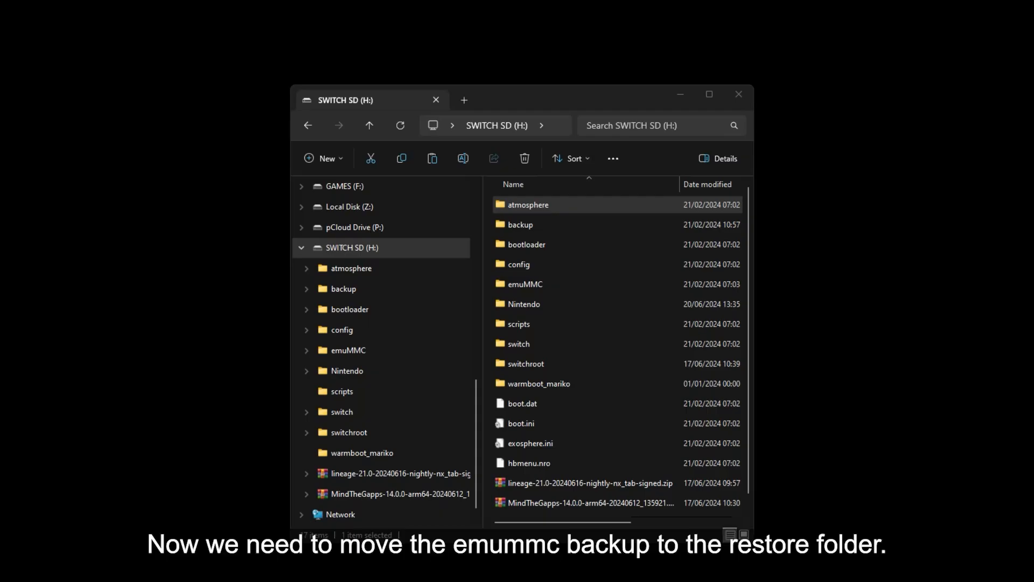
Step: Inside backup/e679605d, drag the emummc folder into the restore folder
{"action": "left_click", "coordinate": [519, 224]}
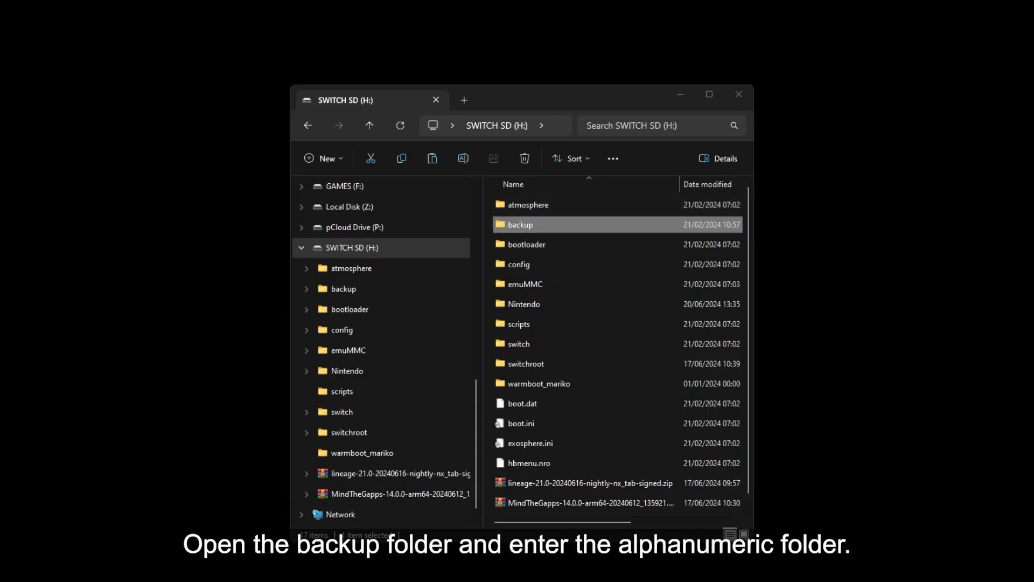
{"action": "double_click", "coordinate": [520, 224]}
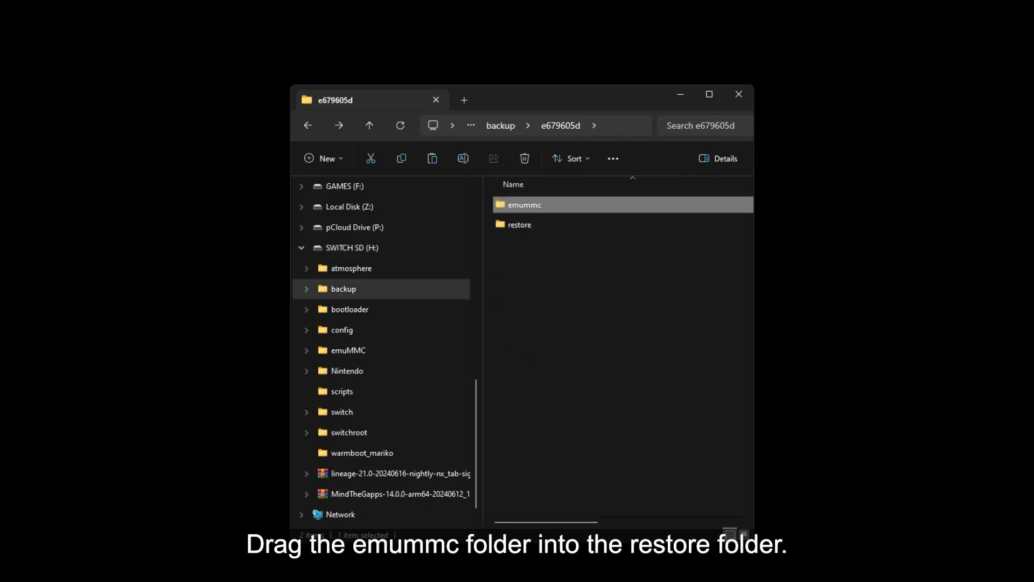
{"action": "left_click_drag", "start_coordinate": [524, 204], "coordinate": [519, 224]}
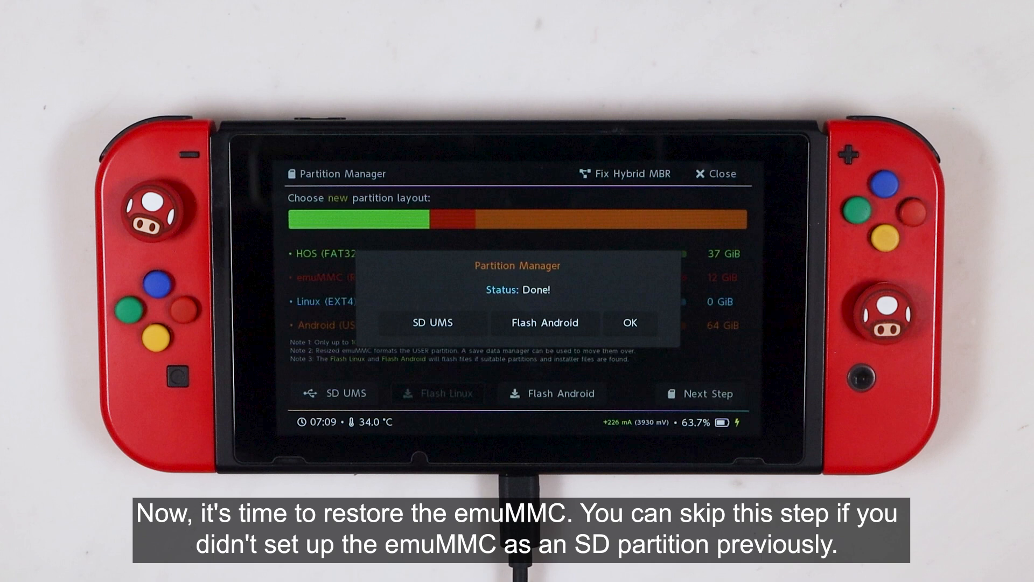
Step: Leave Partition Manager and, via Tools > Restore eMMC, restore SD emuMMC BOOT0/BOOT1 then RAW GPP
{"action": "left_click", "coordinate": [629, 322]}
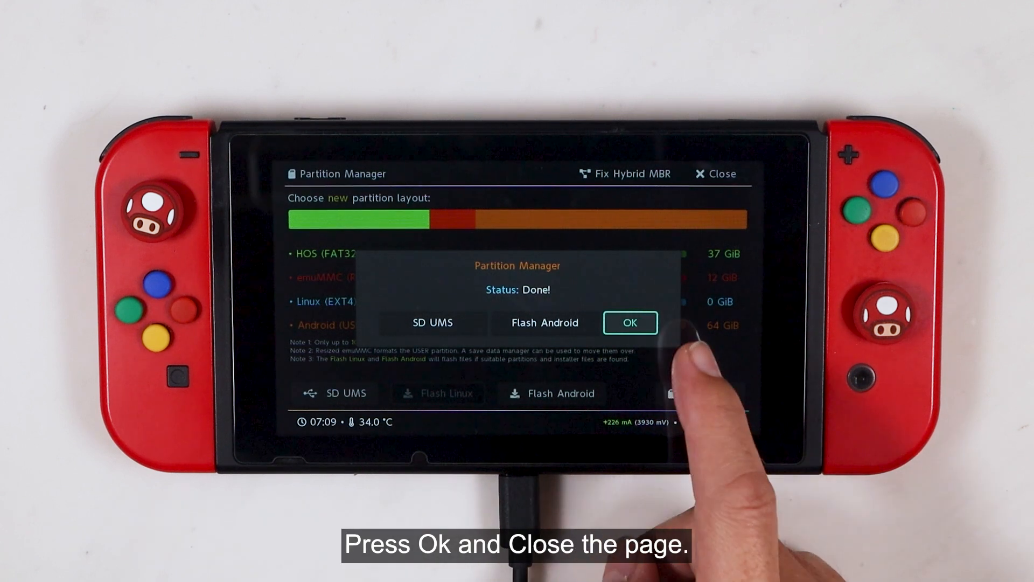
{"action": "left_click", "coordinate": [629, 322]}
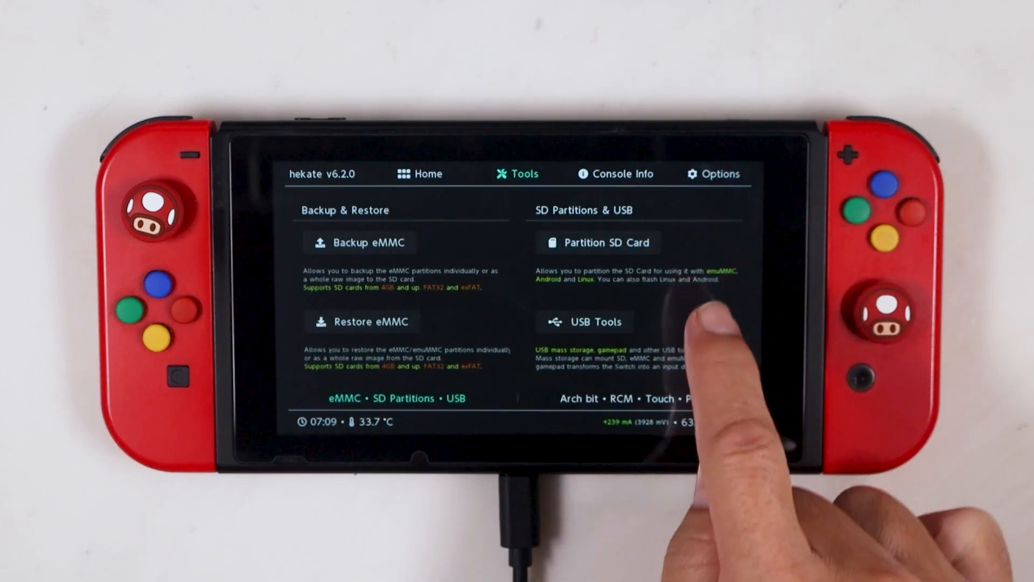
{"action": "left_click", "coordinate": [361, 321]}
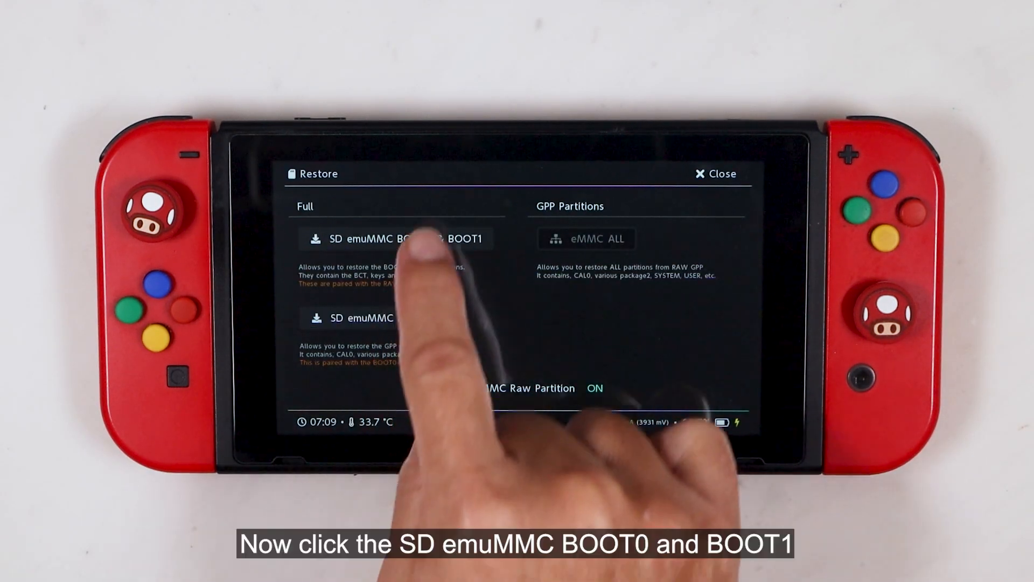
{"action": "left_click", "coordinate": [401, 238]}
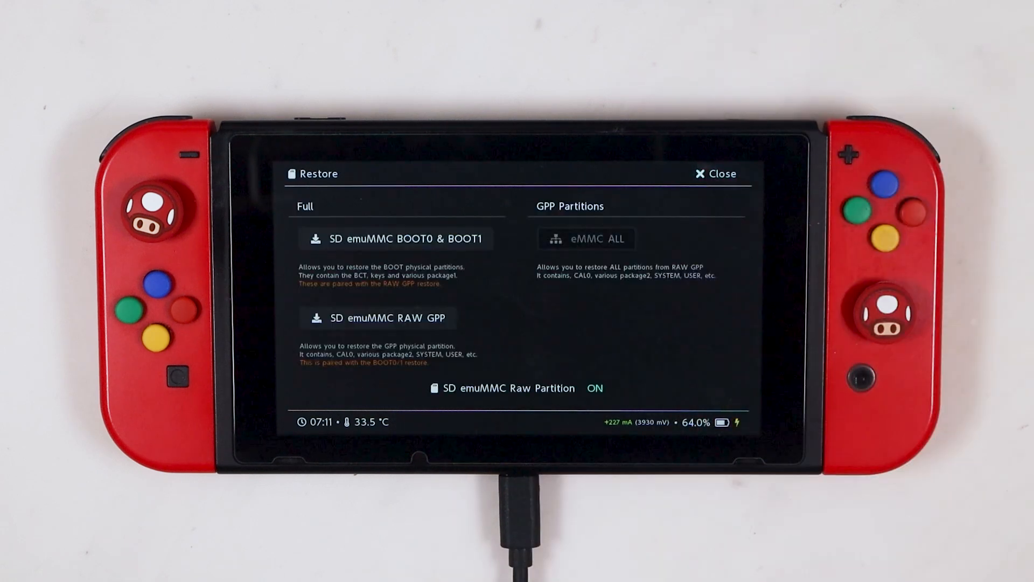
{"action": "left_click", "coordinate": [378, 317]}
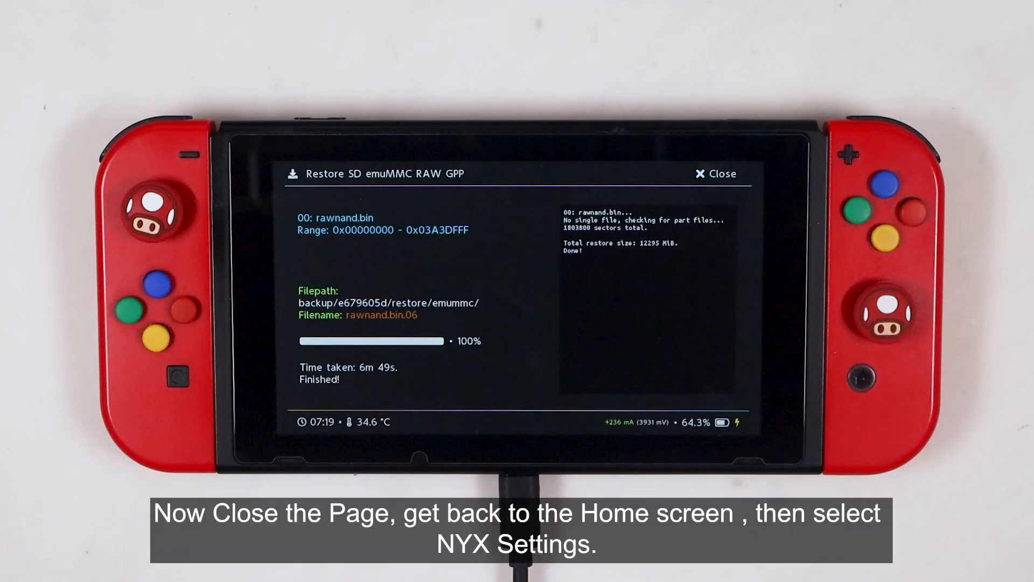
Step: Close the restore pages, dump Joy-Con BT pairing to switchroot/joycon_mac, and return Home
{"action": "left_click", "coordinate": [716, 173]}
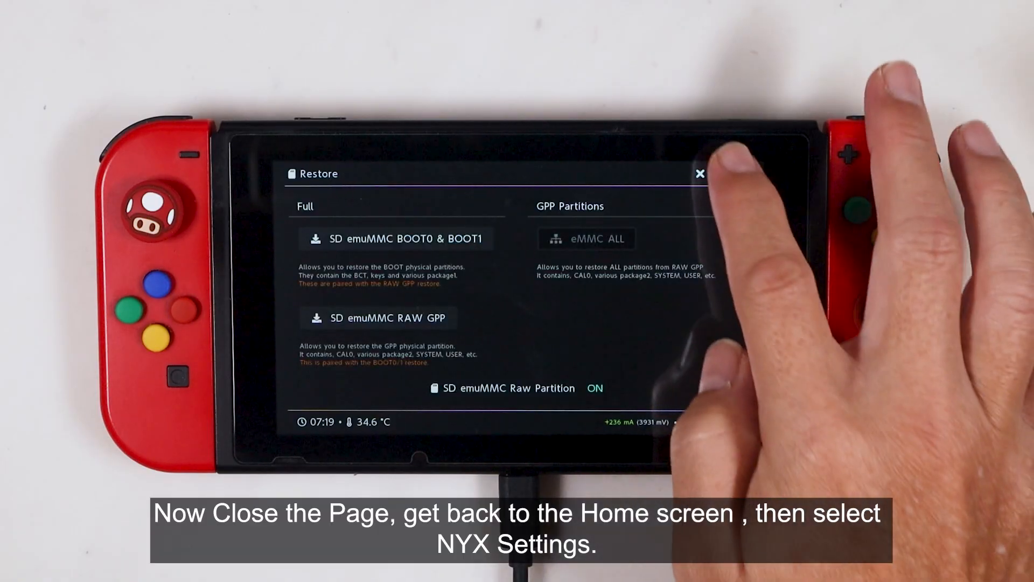
{"action": "left_click", "coordinate": [701, 173]}
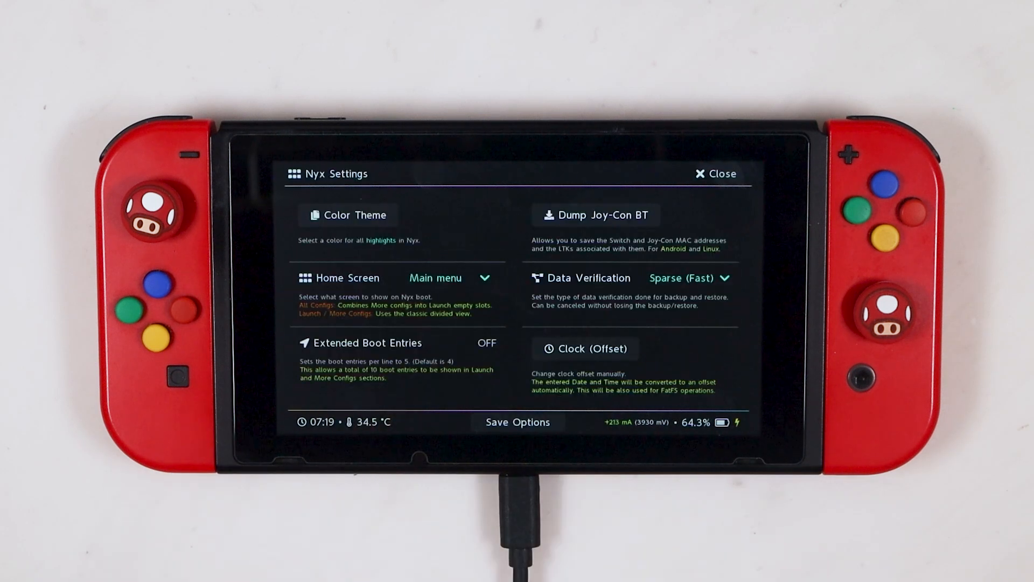
{"action": "left_click", "coordinate": [594, 215]}
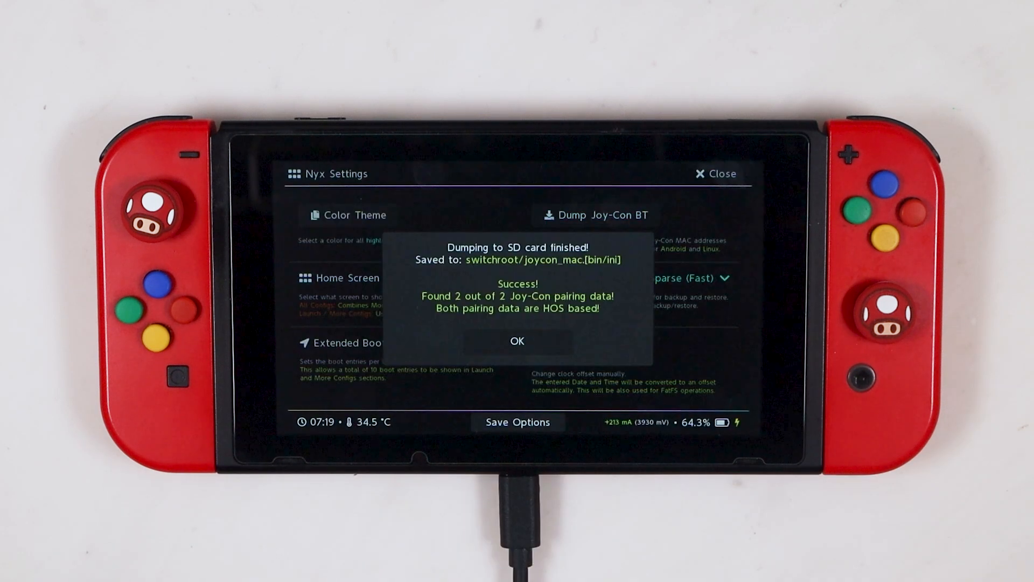
{"action": "left_click", "coordinate": [517, 340]}
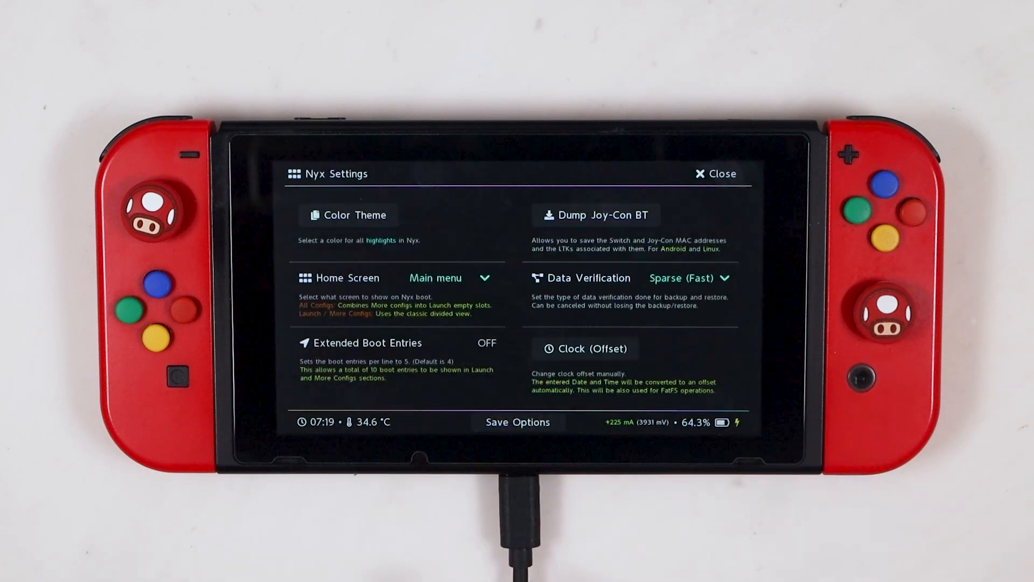
{"action": "left_click", "coordinate": [715, 174]}
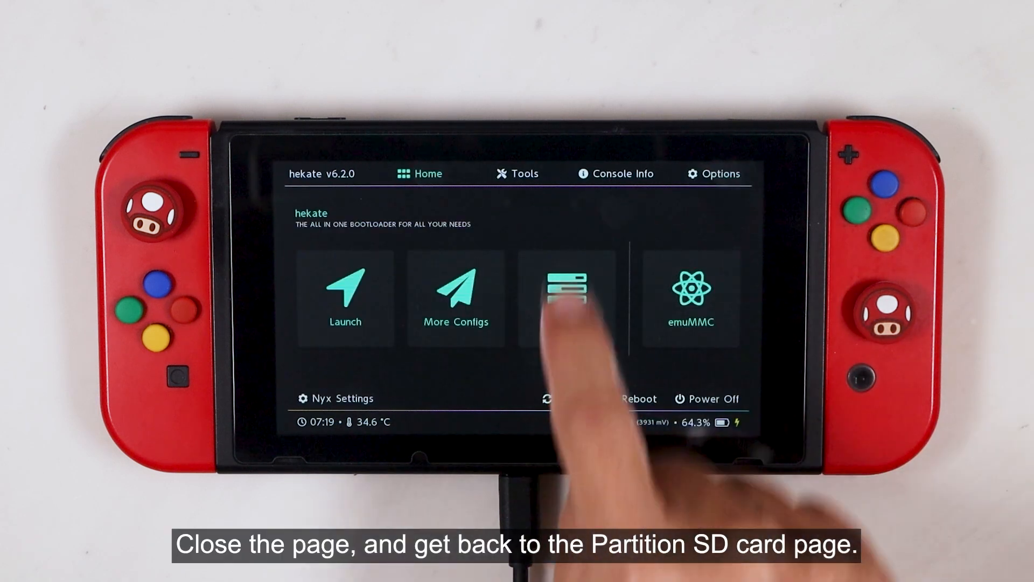
Step: From Tools > Partition SD card, run Flash Android for kernel, DTB and recovery, then reboot to Recovery
{"action": "left_click", "coordinate": [525, 174]}
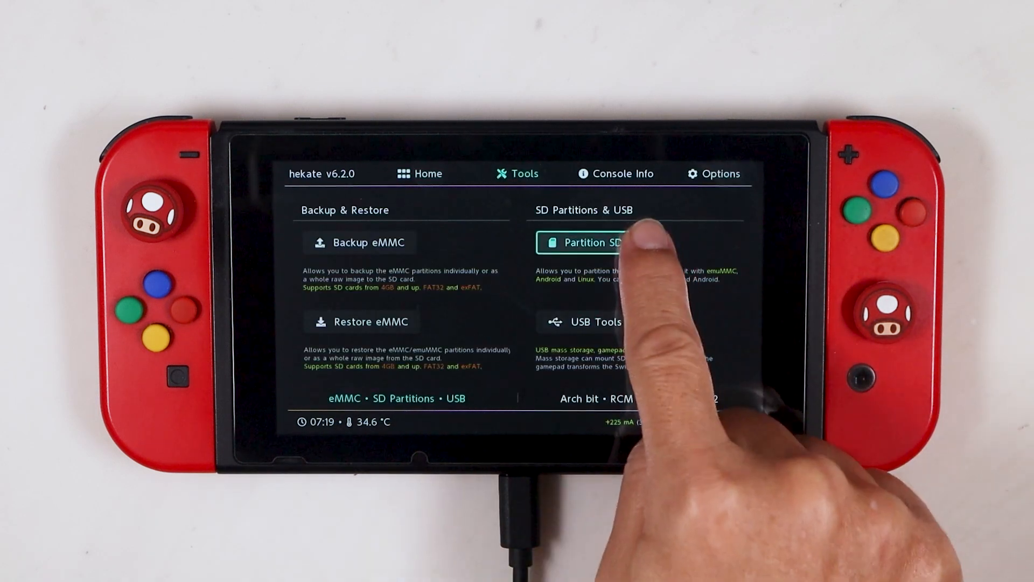
{"action": "left_click", "coordinate": [580, 243]}
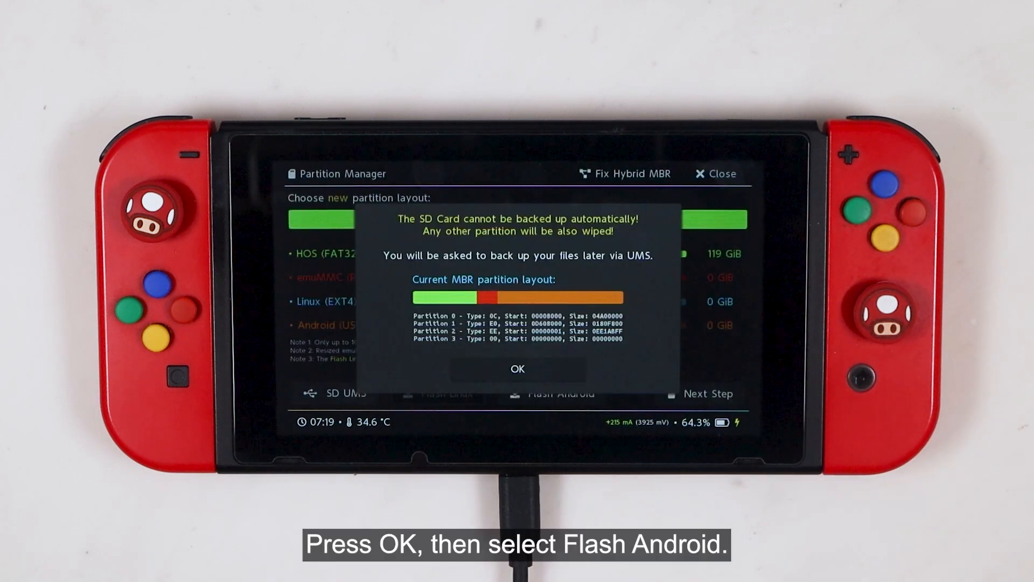
{"action": "left_click", "coordinate": [517, 369]}
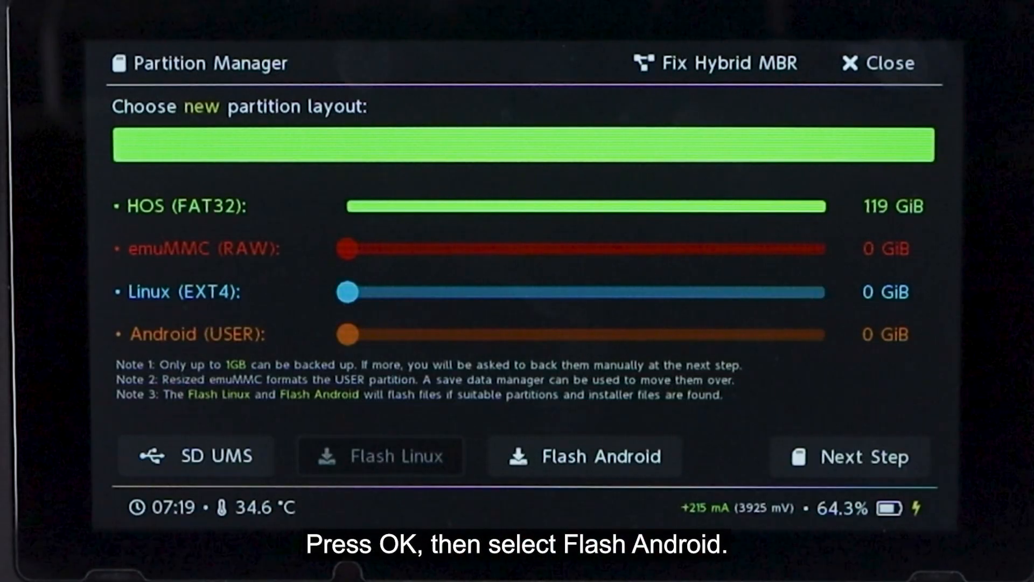
{"action": "left_click", "coordinate": [584, 455]}
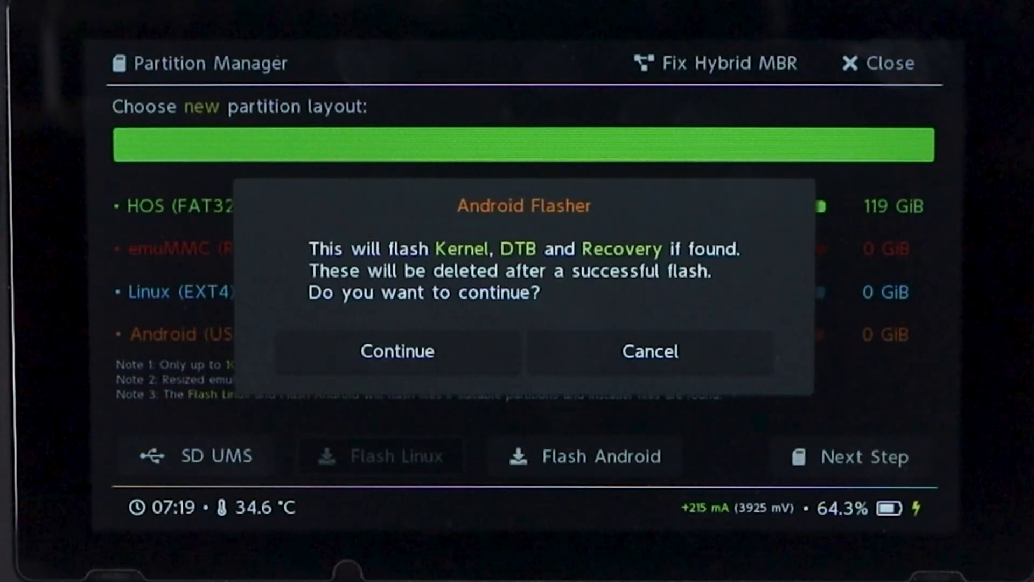
{"action": "mouse_move", "coordinate": [398, 350]}
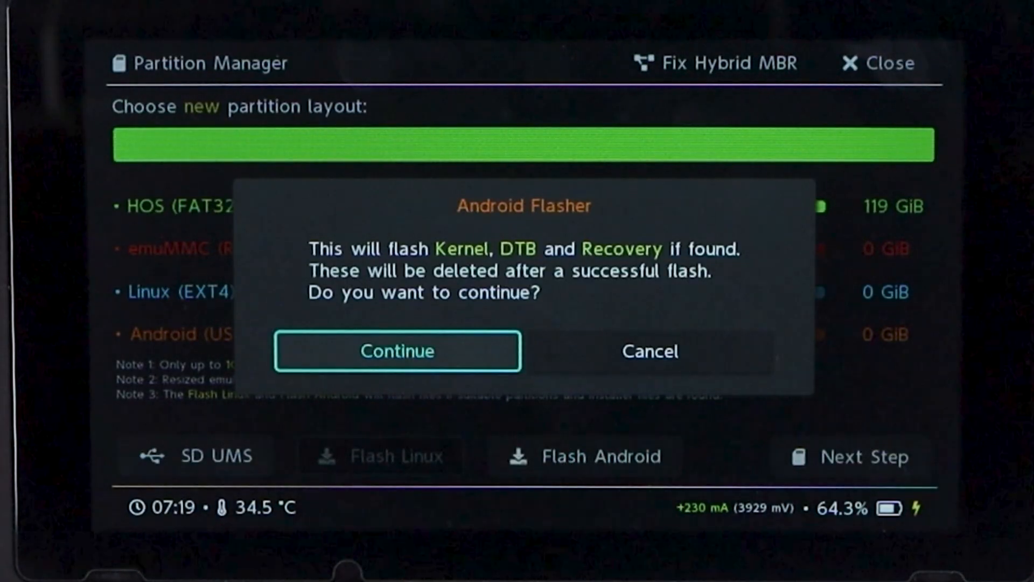
{"action": "left_click", "coordinate": [398, 350]}
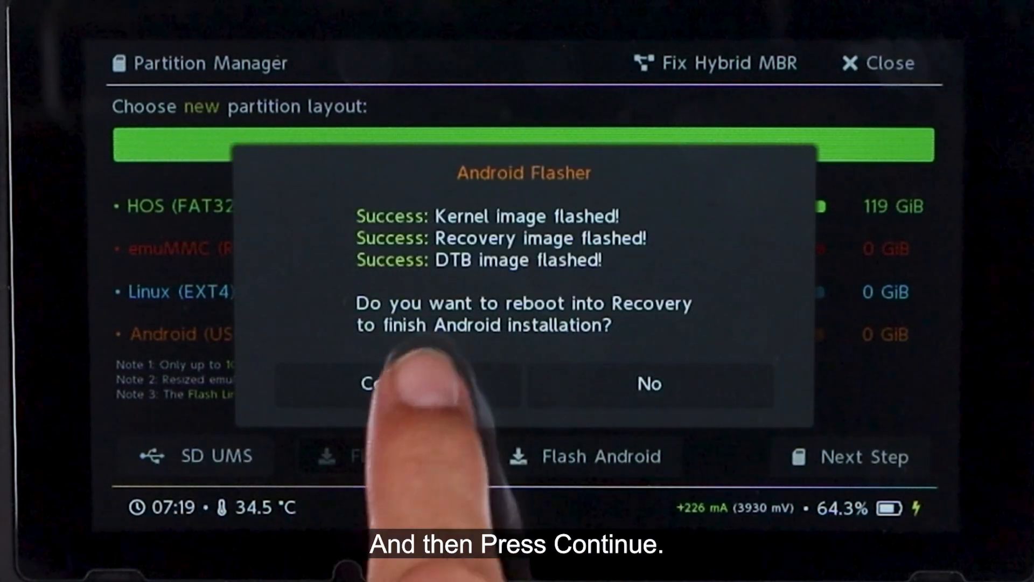
{"action": "left_click", "coordinate": [374, 385]}
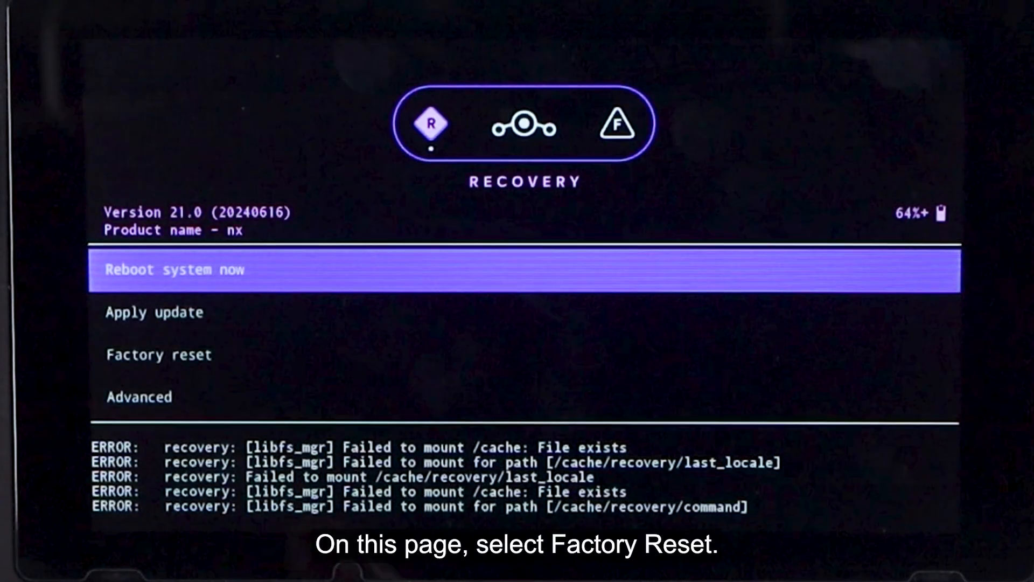
Step: Run Factory reset > Format data/factory reset and confirm wiping all user data
{"action": "left_click", "coordinate": [158, 354]}
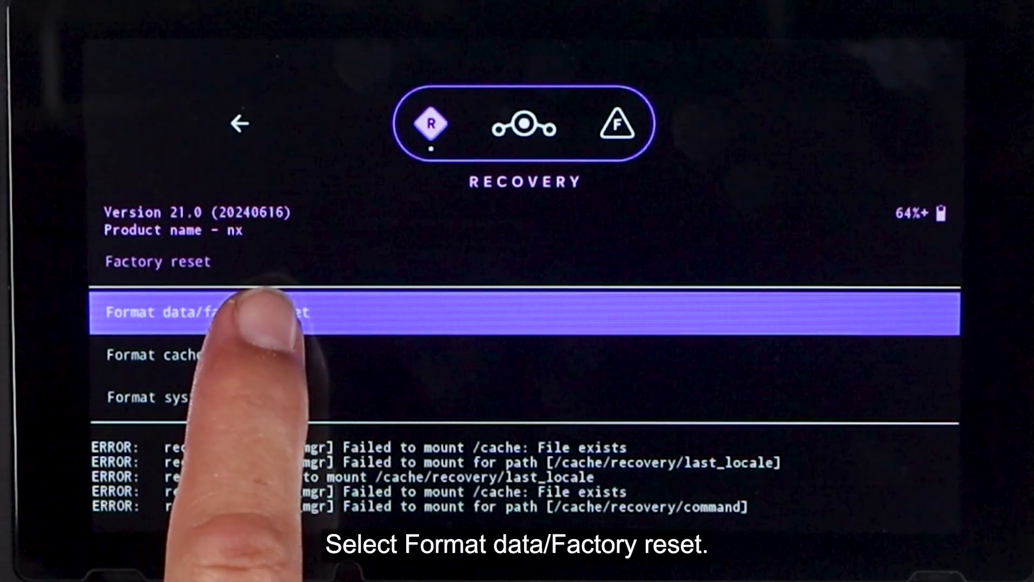
{"action": "left_click", "coordinate": [218, 312]}
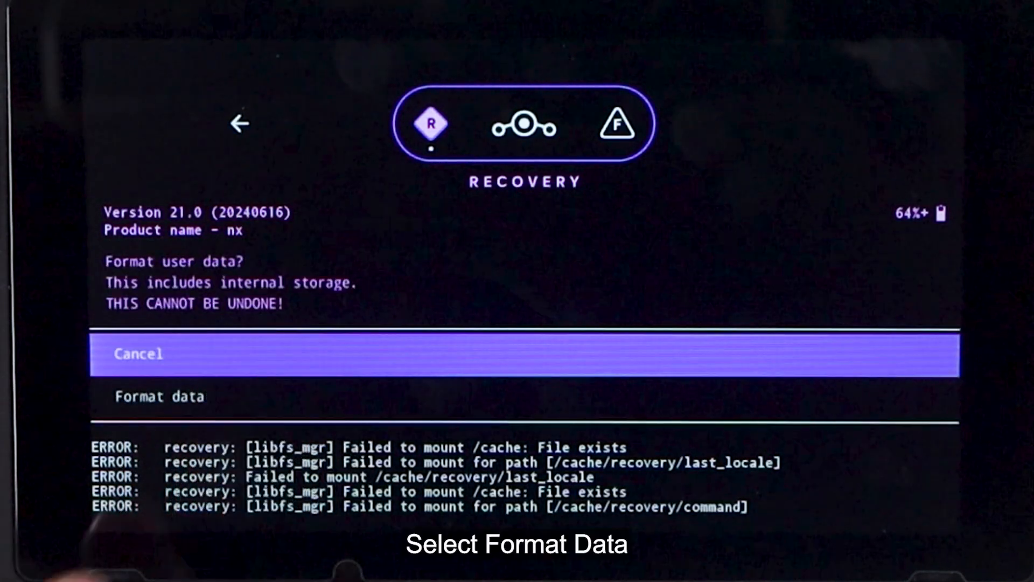
{"action": "left_click", "coordinate": [160, 396]}
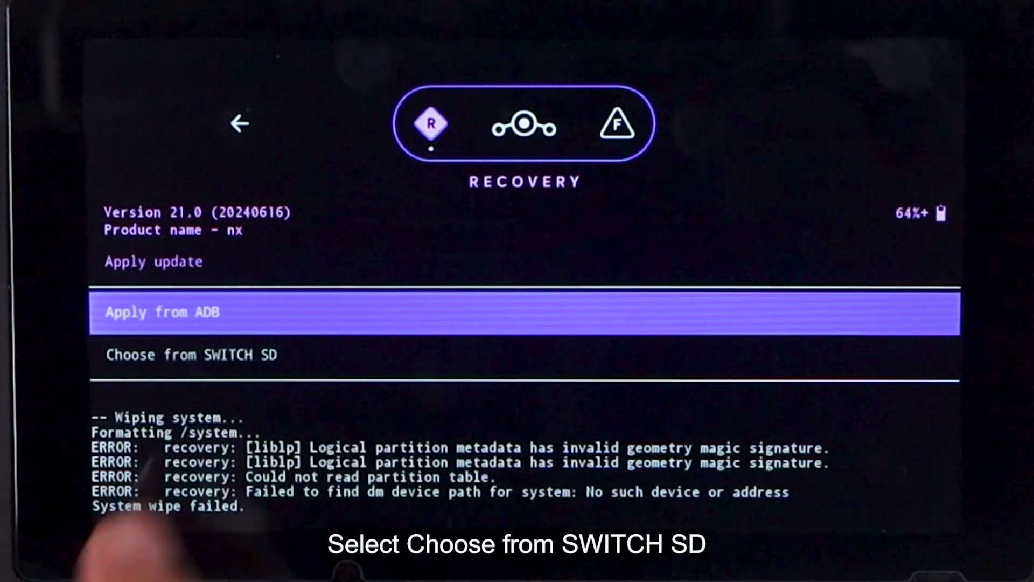
Step: Choose from SWITCH SD and install the lineage-21.0 nightly zip to completion
{"action": "left_click", "coordinate": [191, 354]}
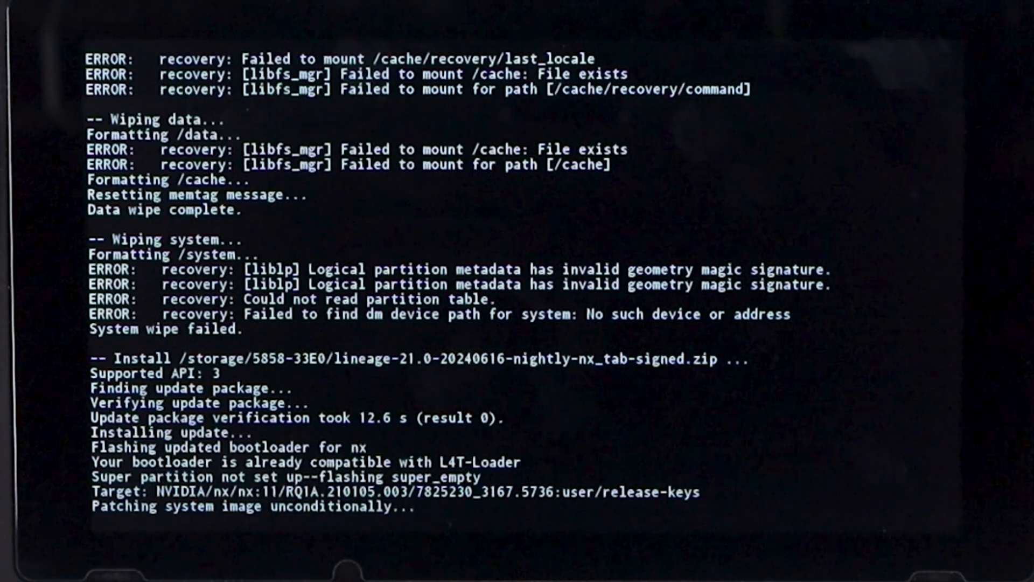
{"action": "scroll", "scroll_direction": "down", "scroll_amount": 3}
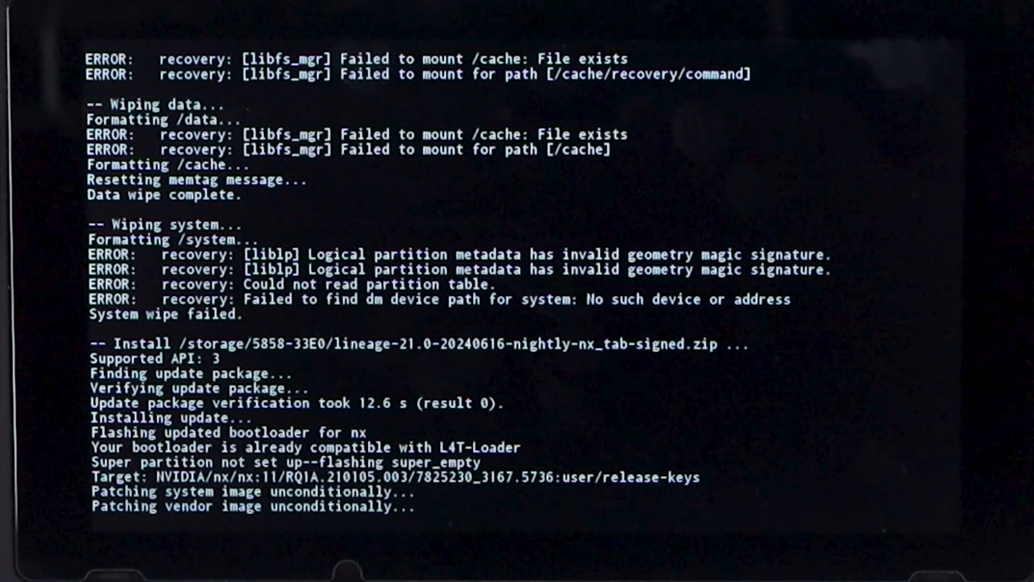
{"action": "scroll", "scroll_direction": "down", "scroll_amount": 3}
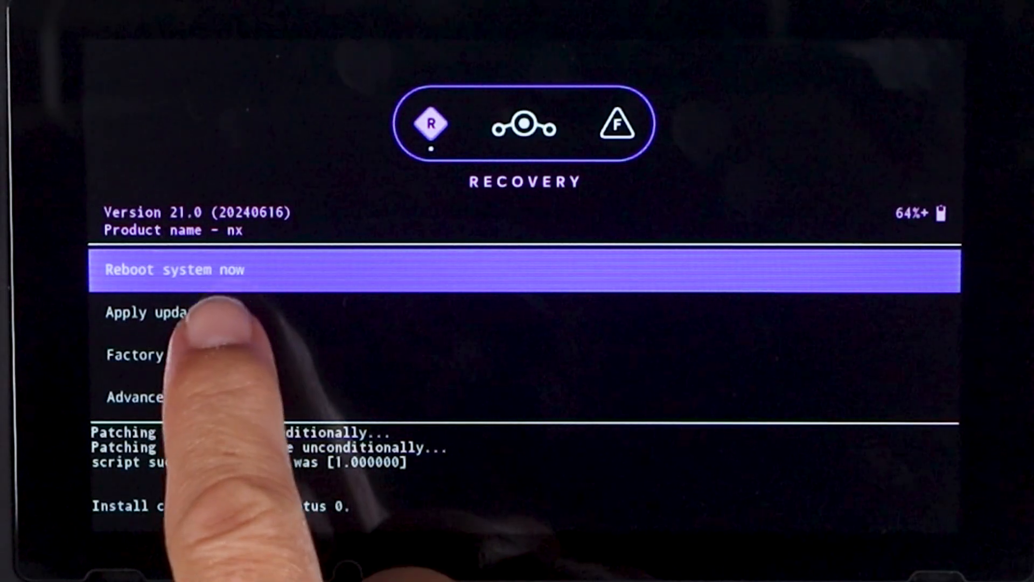
Step: Select the MindTheGapps zip from the SD card and install anyway despite the failed signature check
{"action": "left_click", "coordinate": [152, 311]}
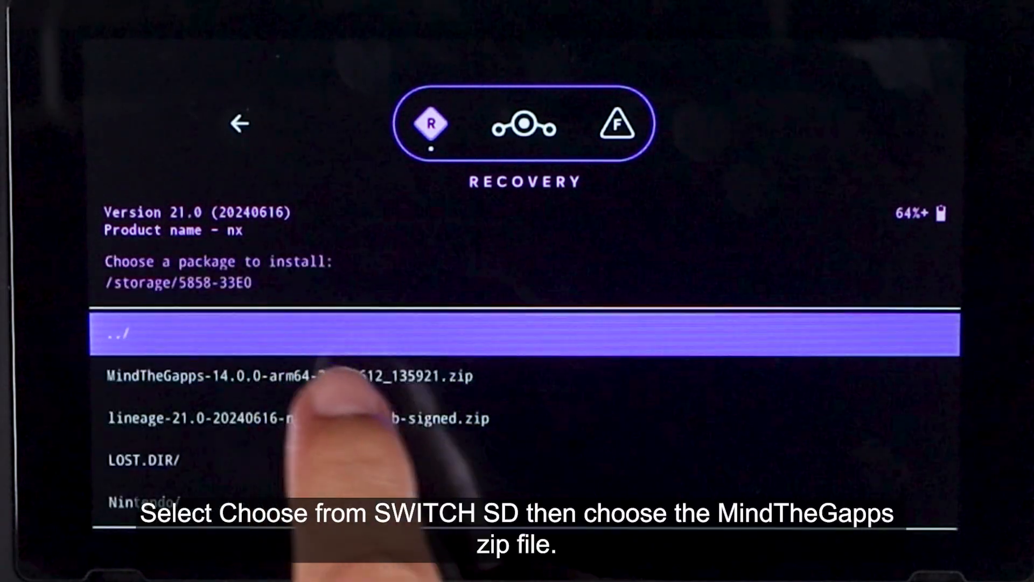
{"action": "left_click", "coordinate": [297, 418]}
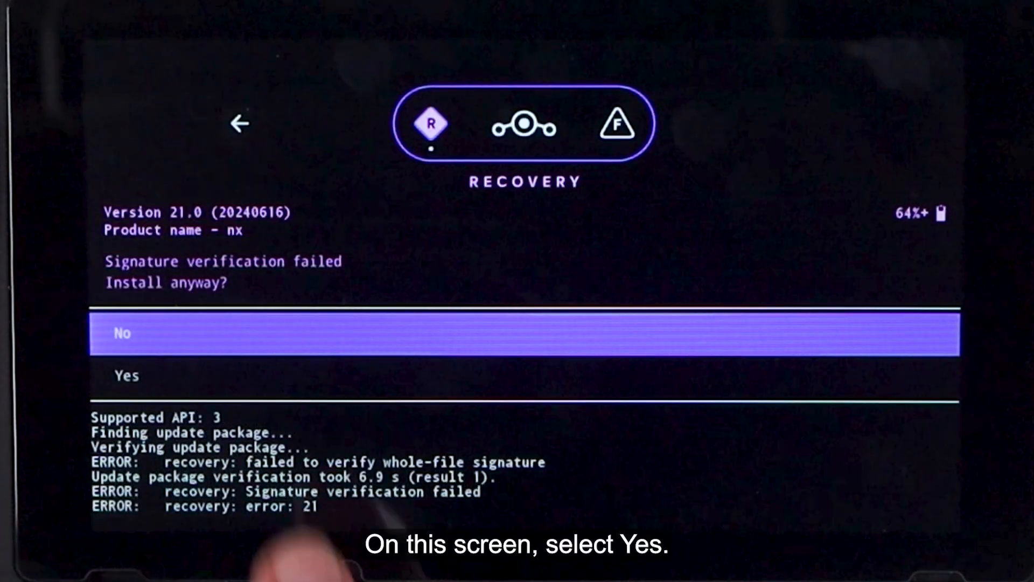
{"action": "left_click", "coordinate": [125, 375]}
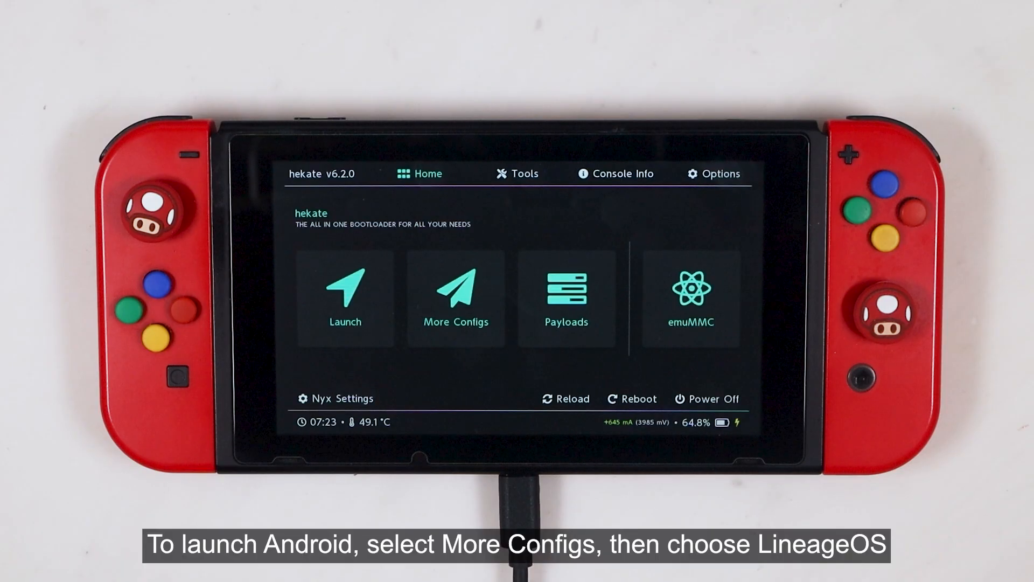
Step: From More Configs, boot the LineageOS entry to Android's 'Hi there' welcome screen
{"action": "left_click", "coordinate": [454, 297]}
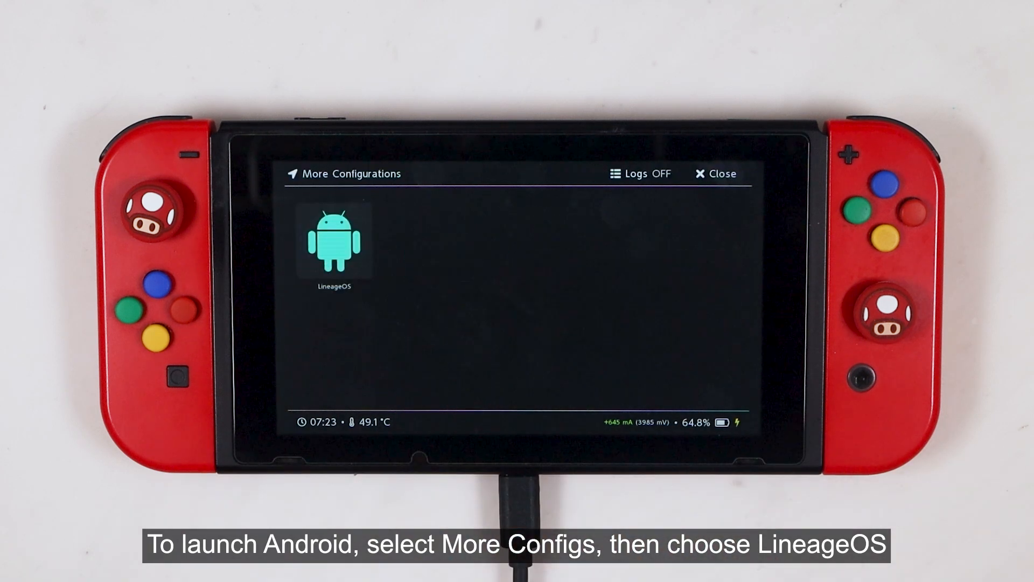
{"action": "left_click", "coordinate": [333, 245]}
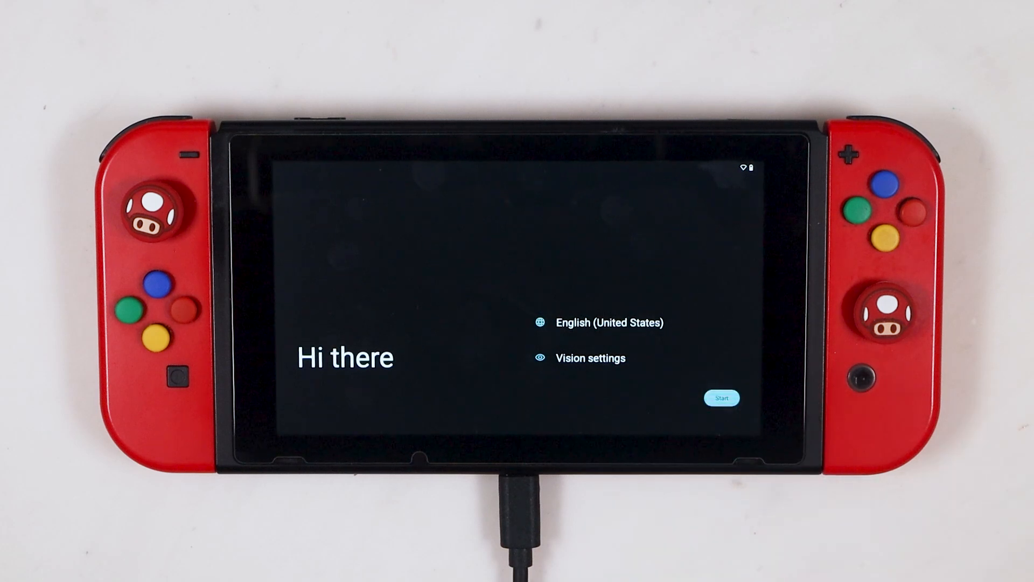
Step: Start setup, skip copying from another device, and select the Wi-Fi network's Password field
{"action": "left_click", "coordinate": [721, 398]}
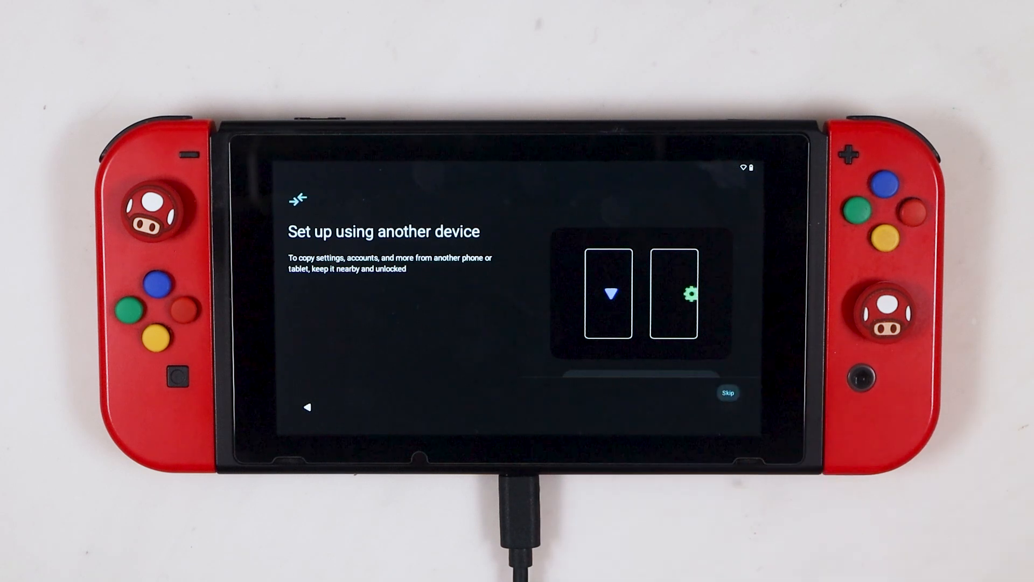
{"action": "left_click", "coordinate": [728, 392]}
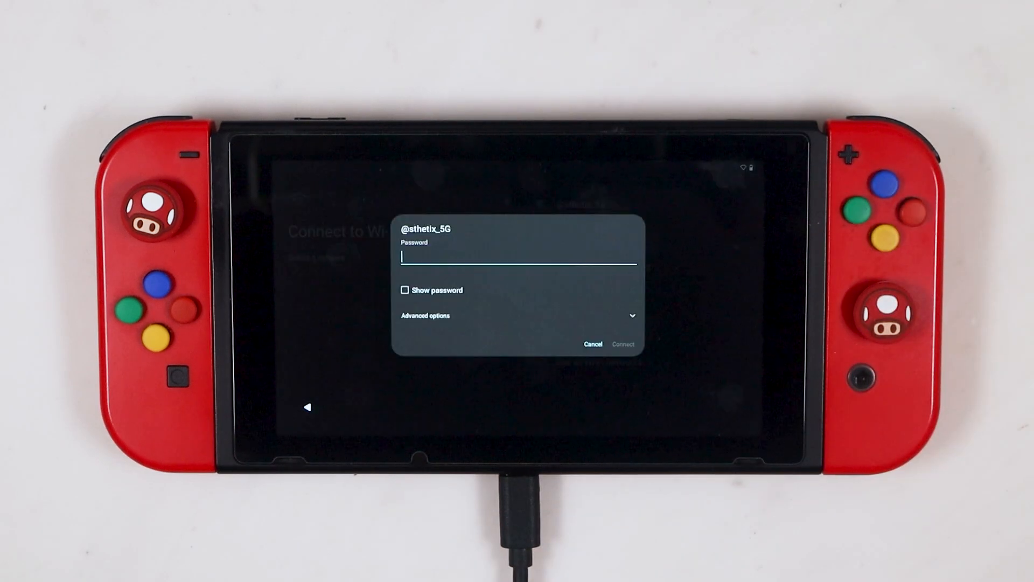
{"action": "left_click", "coordinate": [518, 258]}
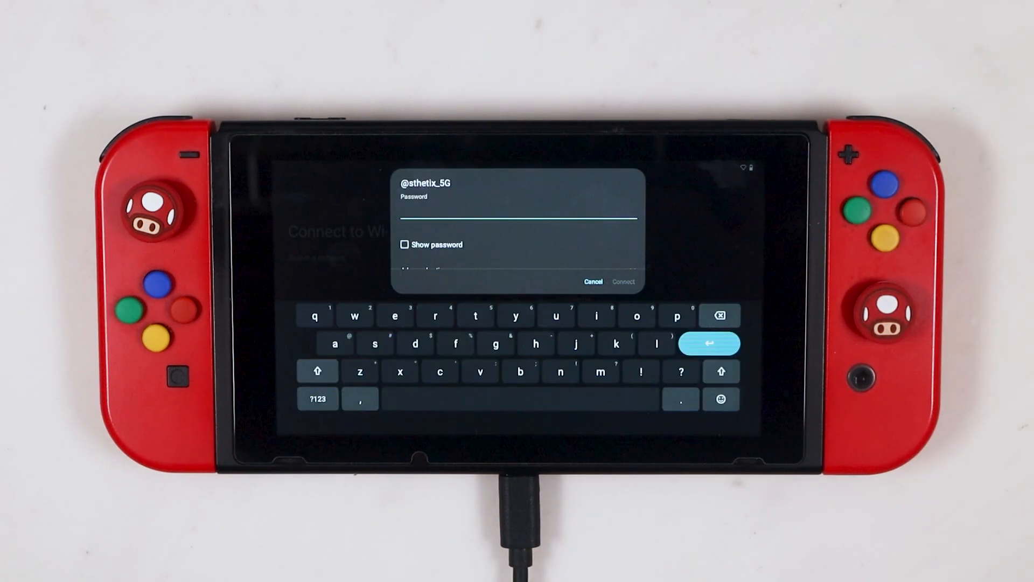